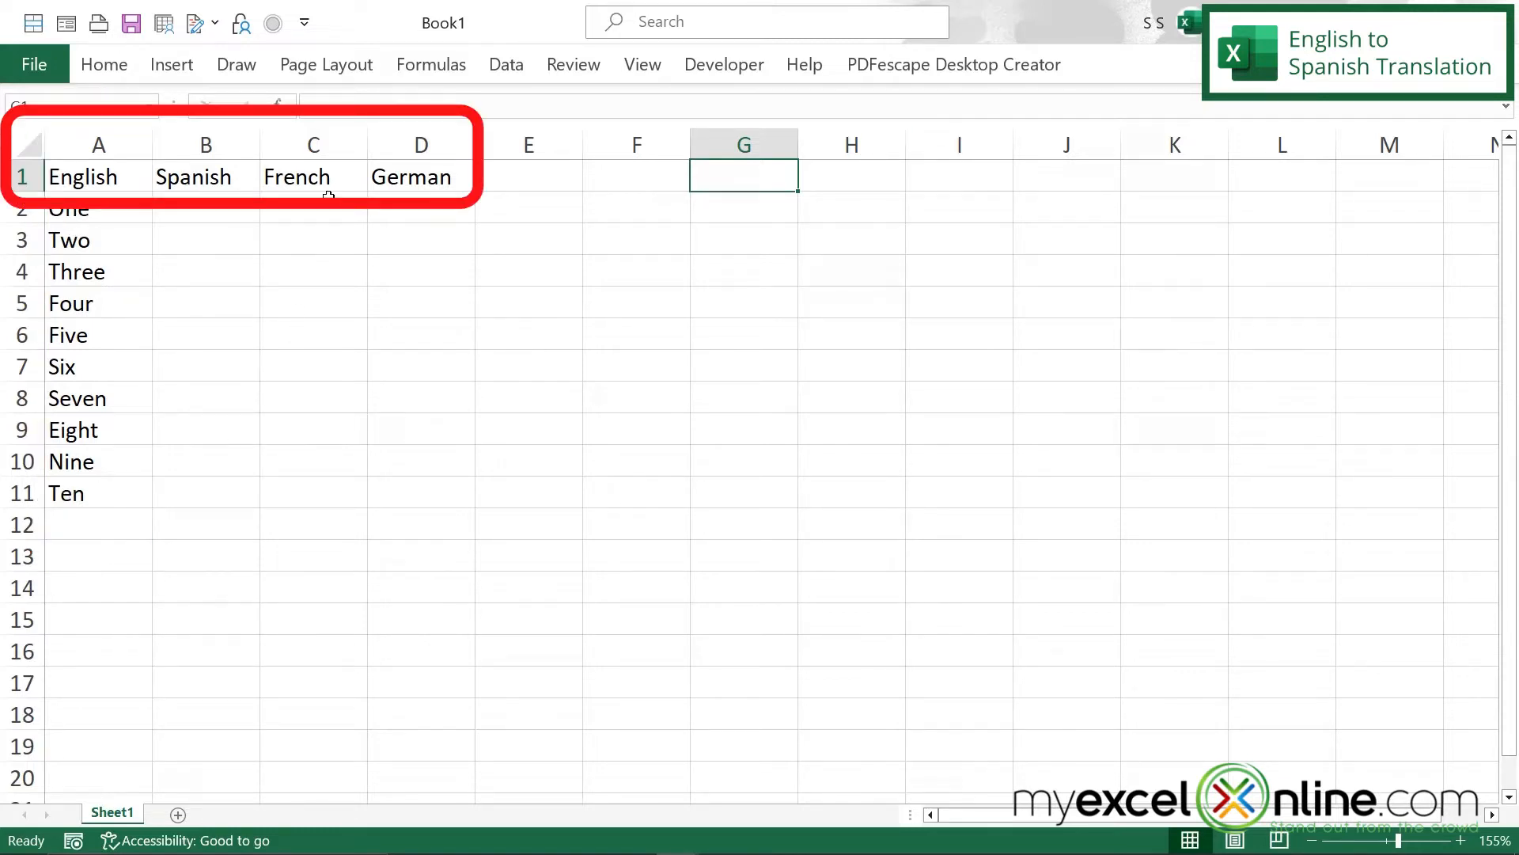
mouse_move(409, 264)
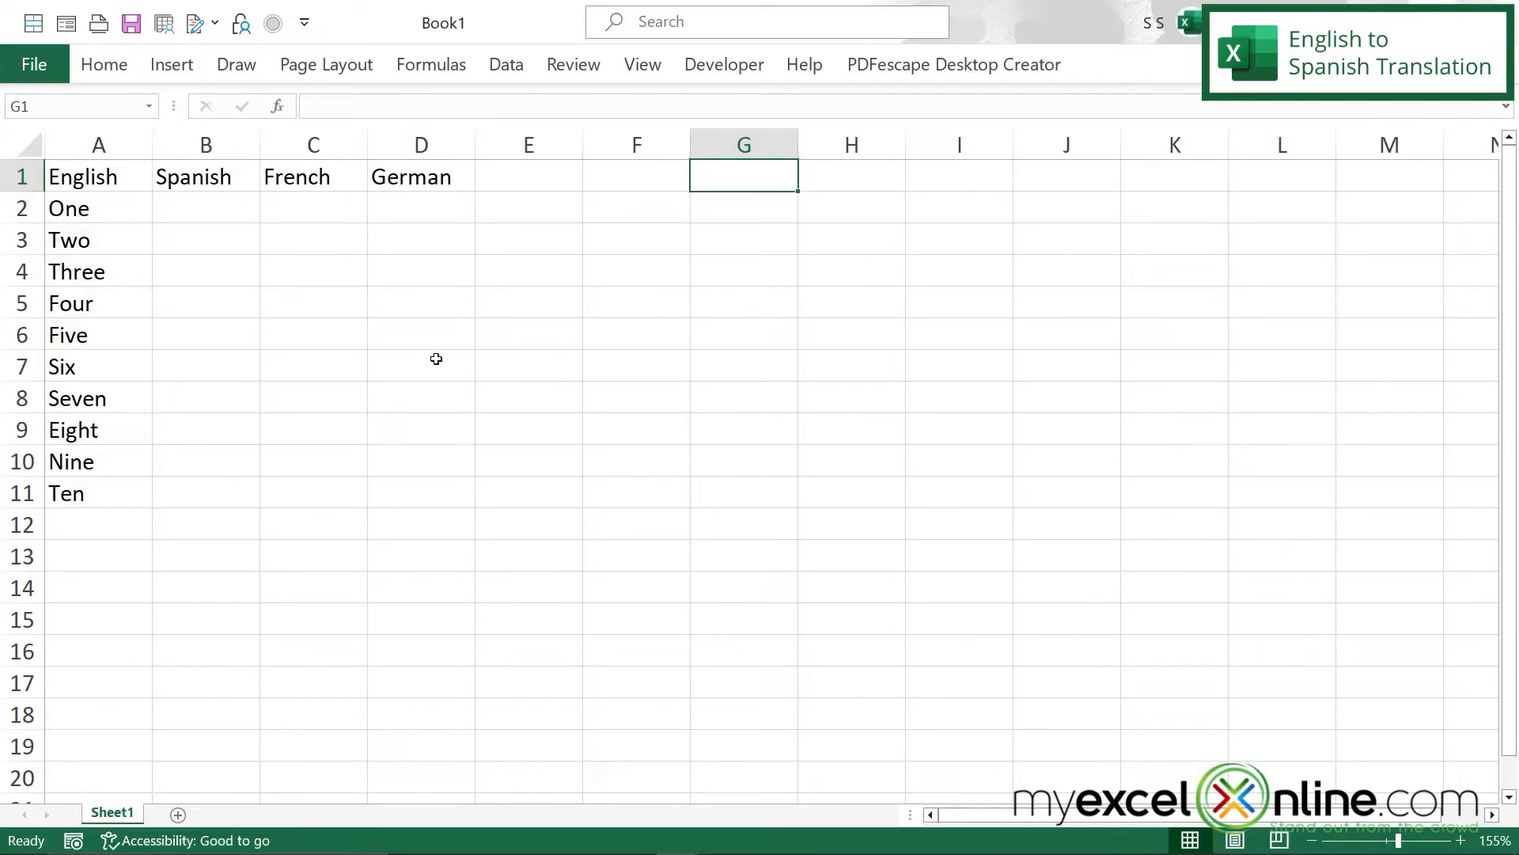
mouse_move(101, 207)
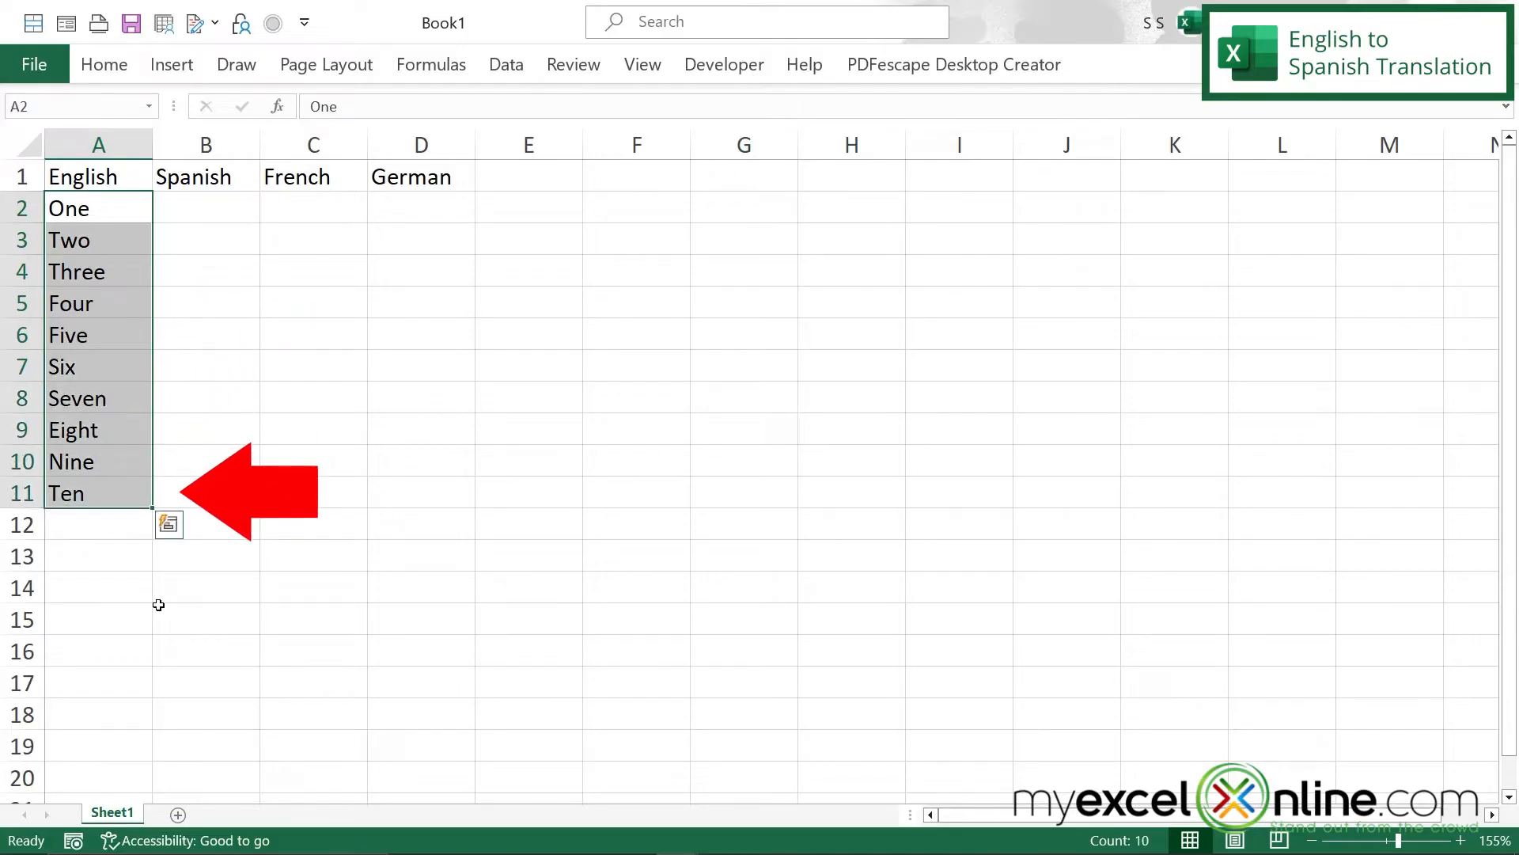
mouse_move(104, 570)
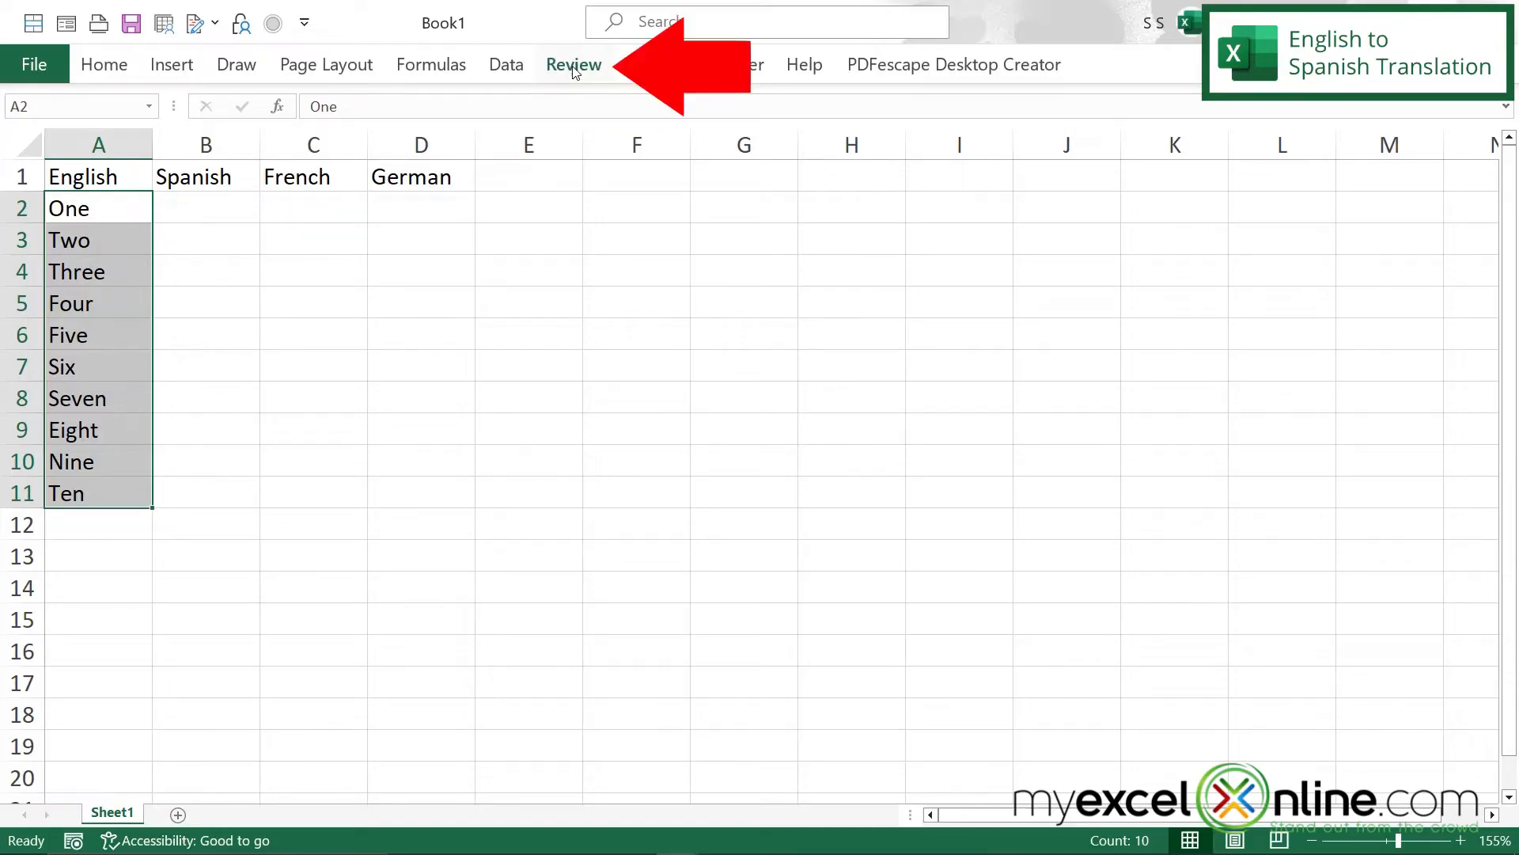
Step: Show the Review ribbon's Translator pane for the selected English words One to Ten
left_click(573, 64)
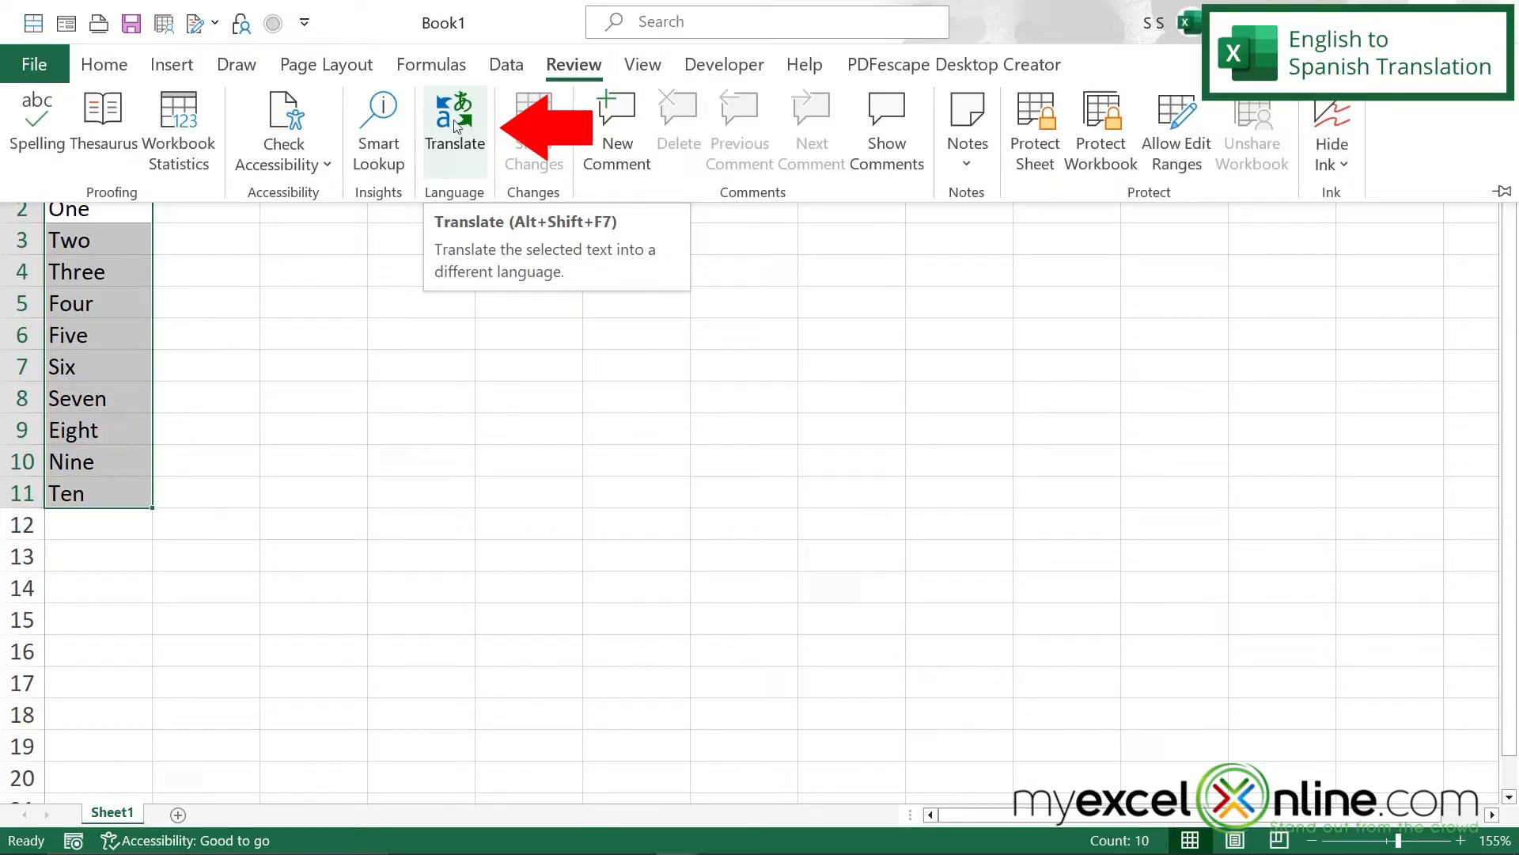
left_click(454, 126)
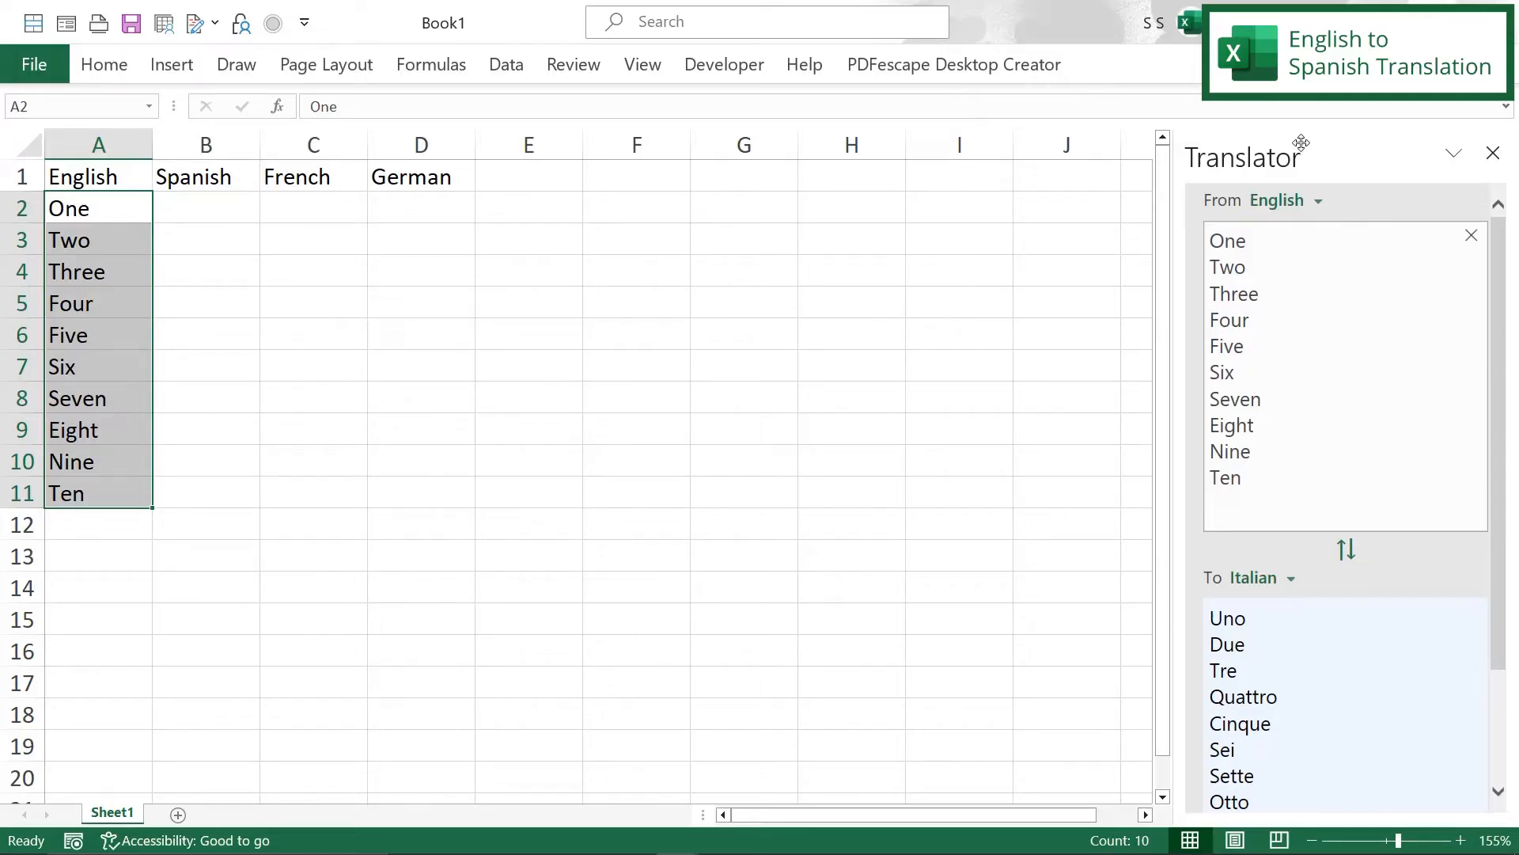
mouse_move(1350, 167)
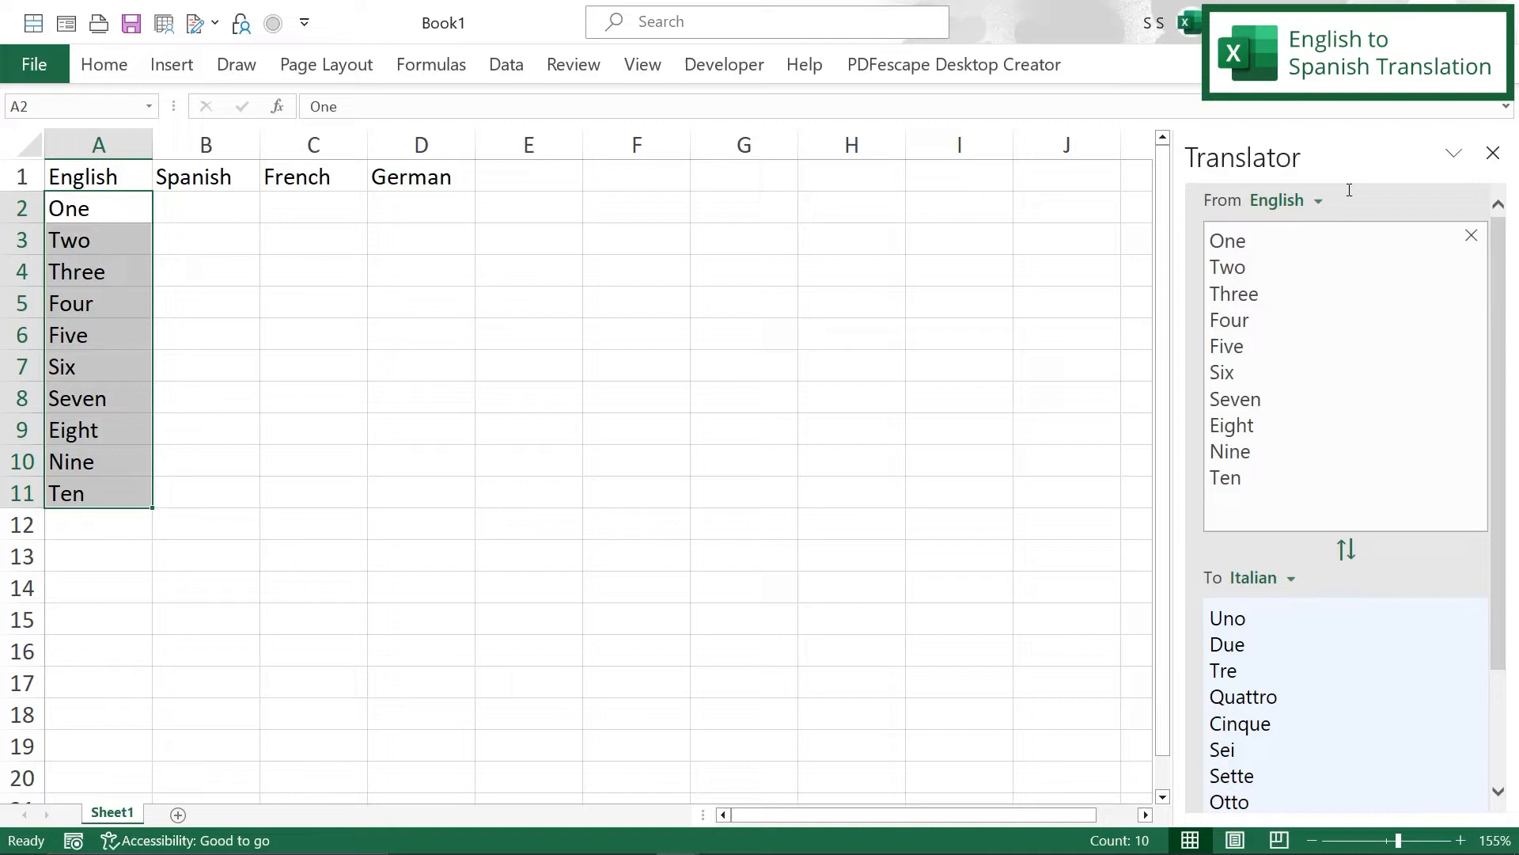
mouse_move(1267, 451)
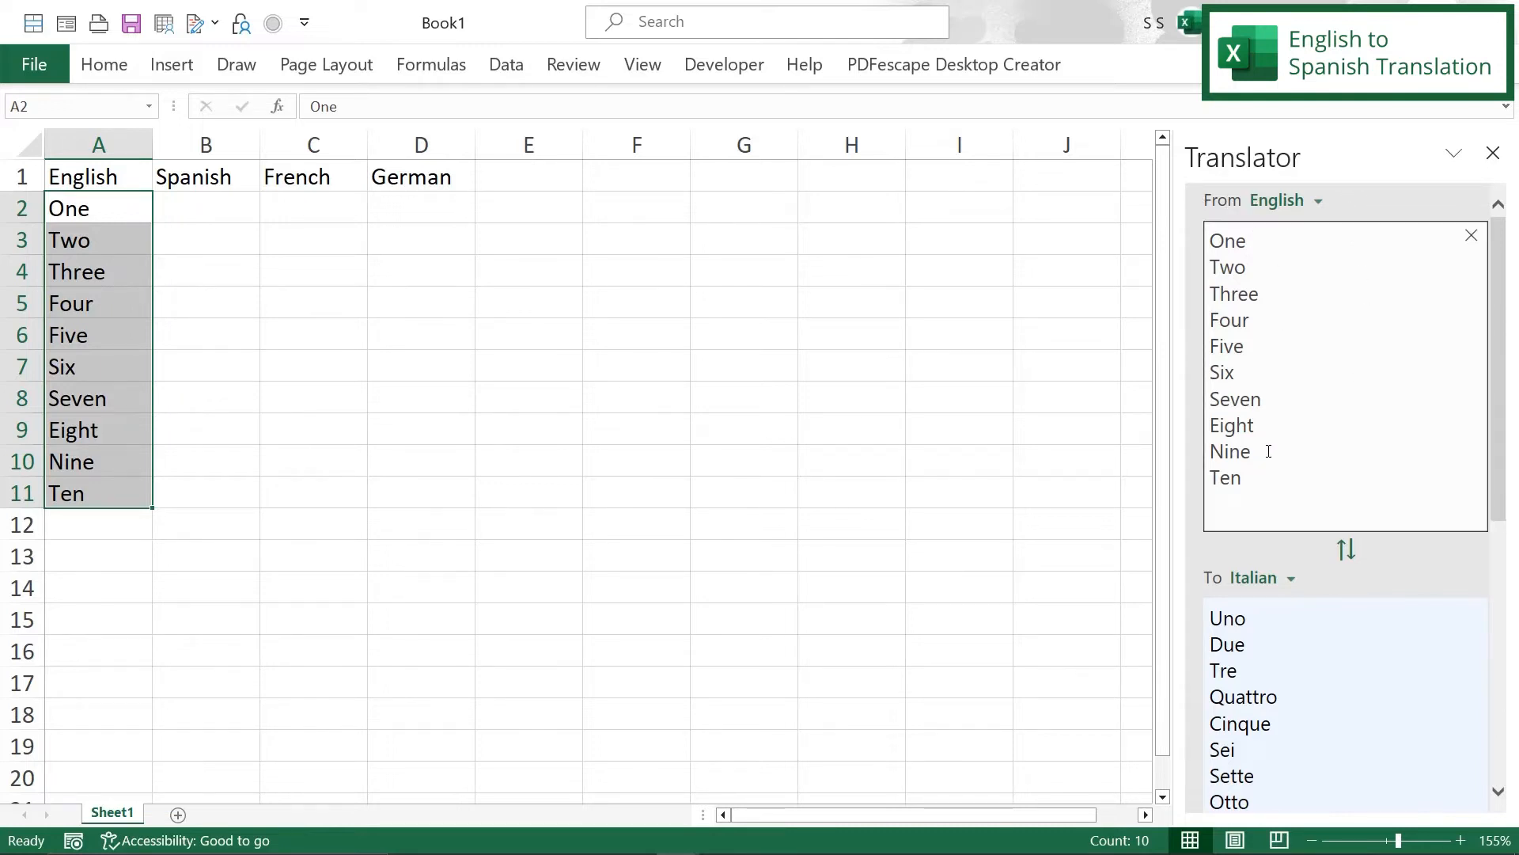
mouse_move(1292, 584)
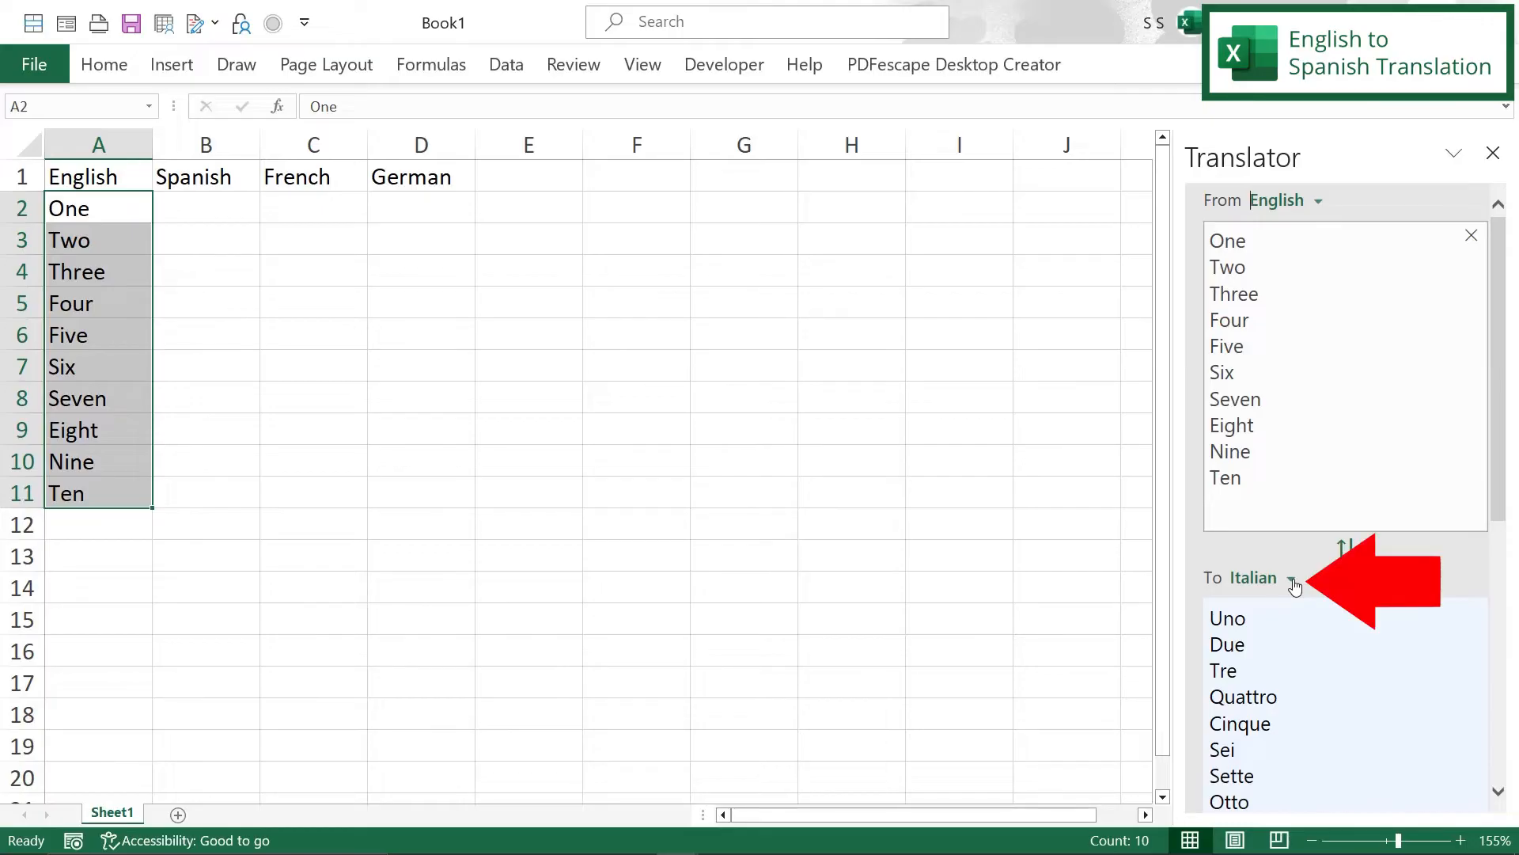
mouse_move(1292, 589)
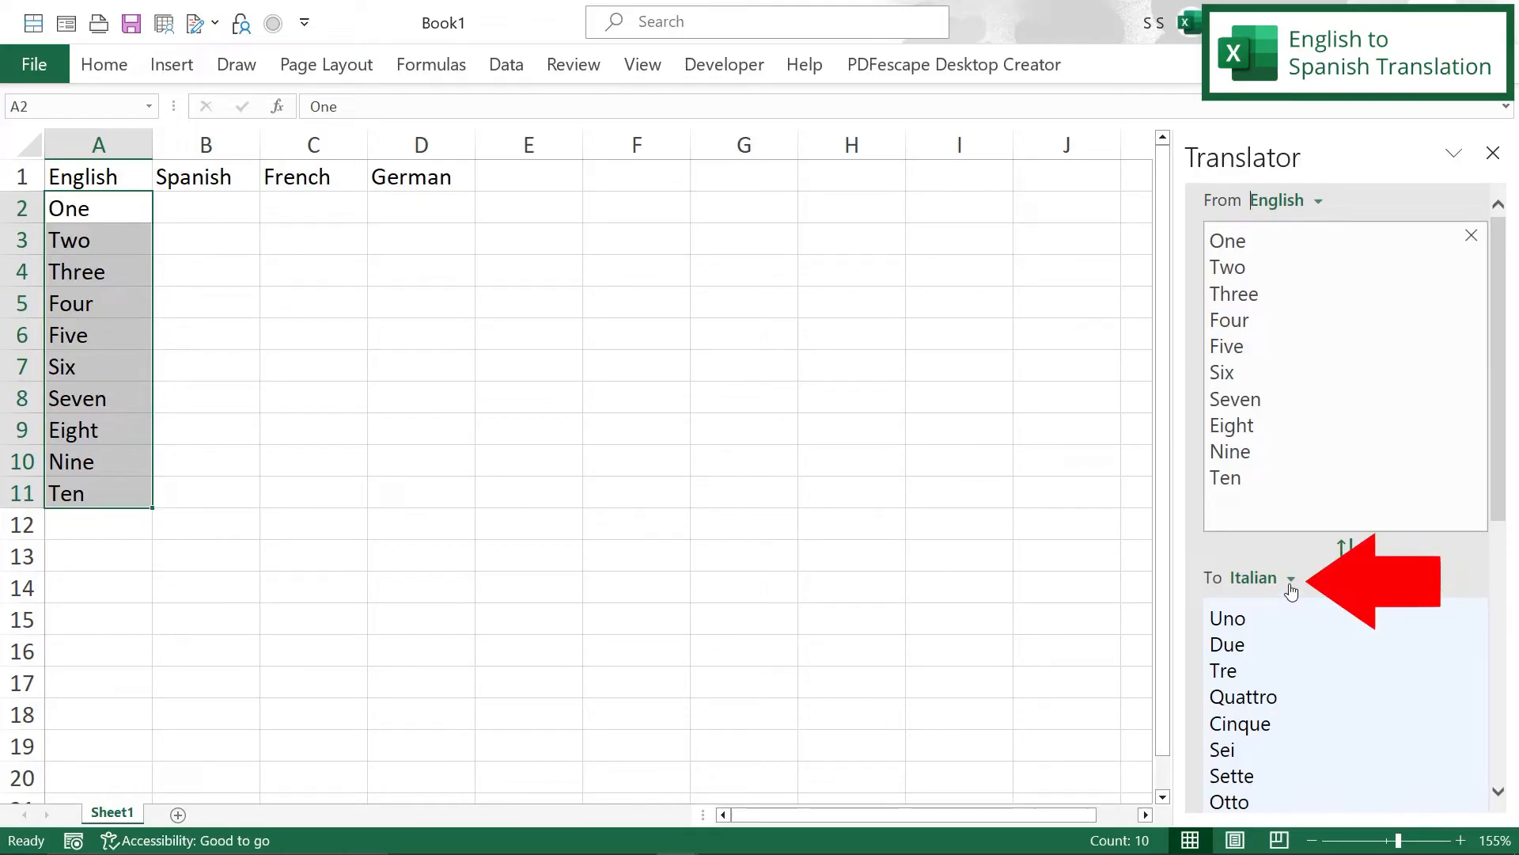
Step: Switch the target language to Spanish and copy the words Uno to Diez, selecting B2
left_click(1290, 578)
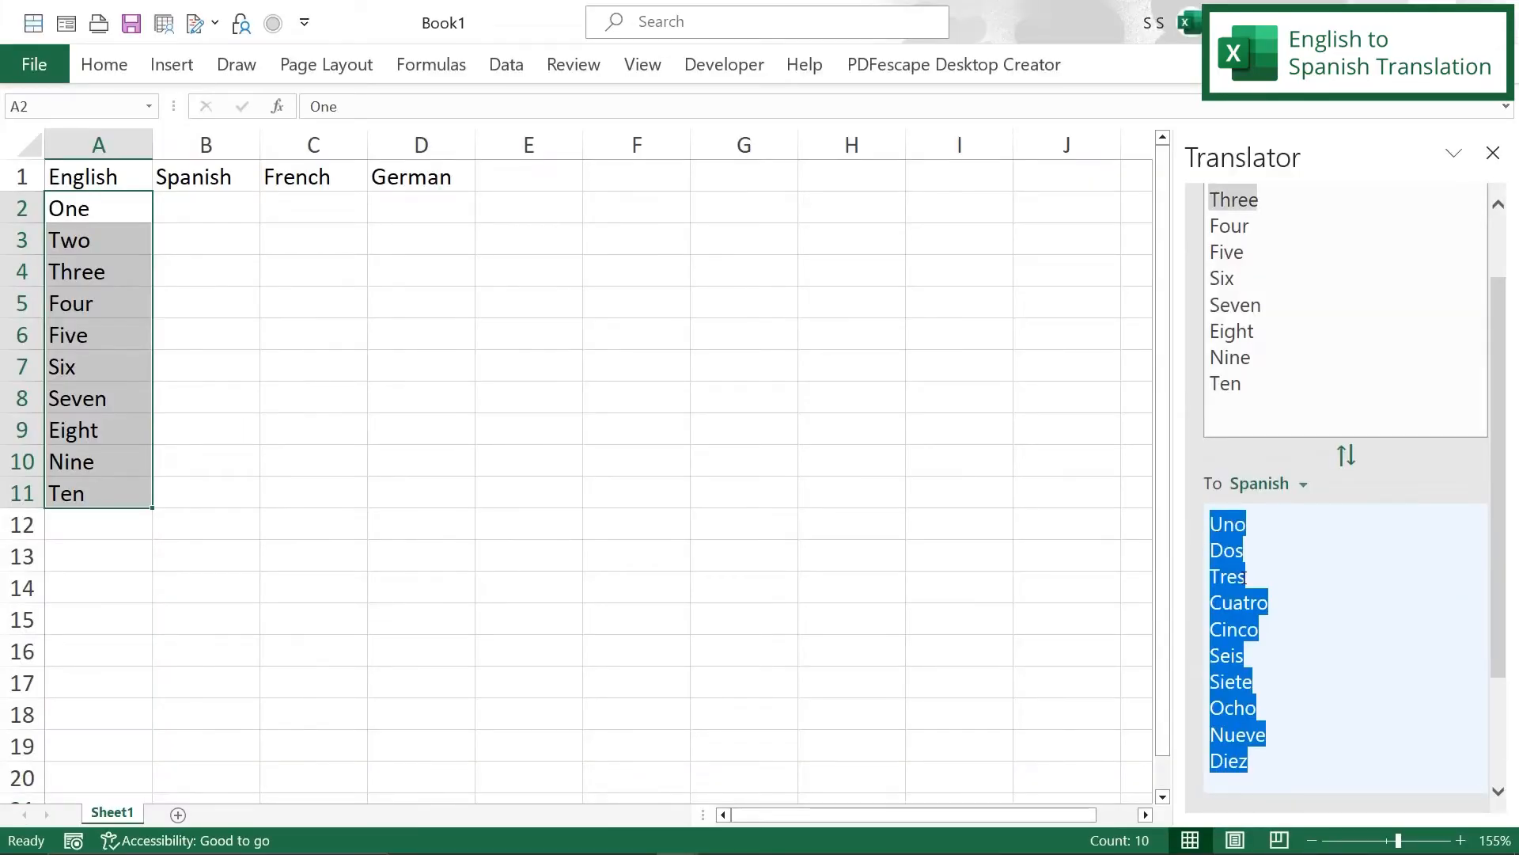
key("ctrl+c")
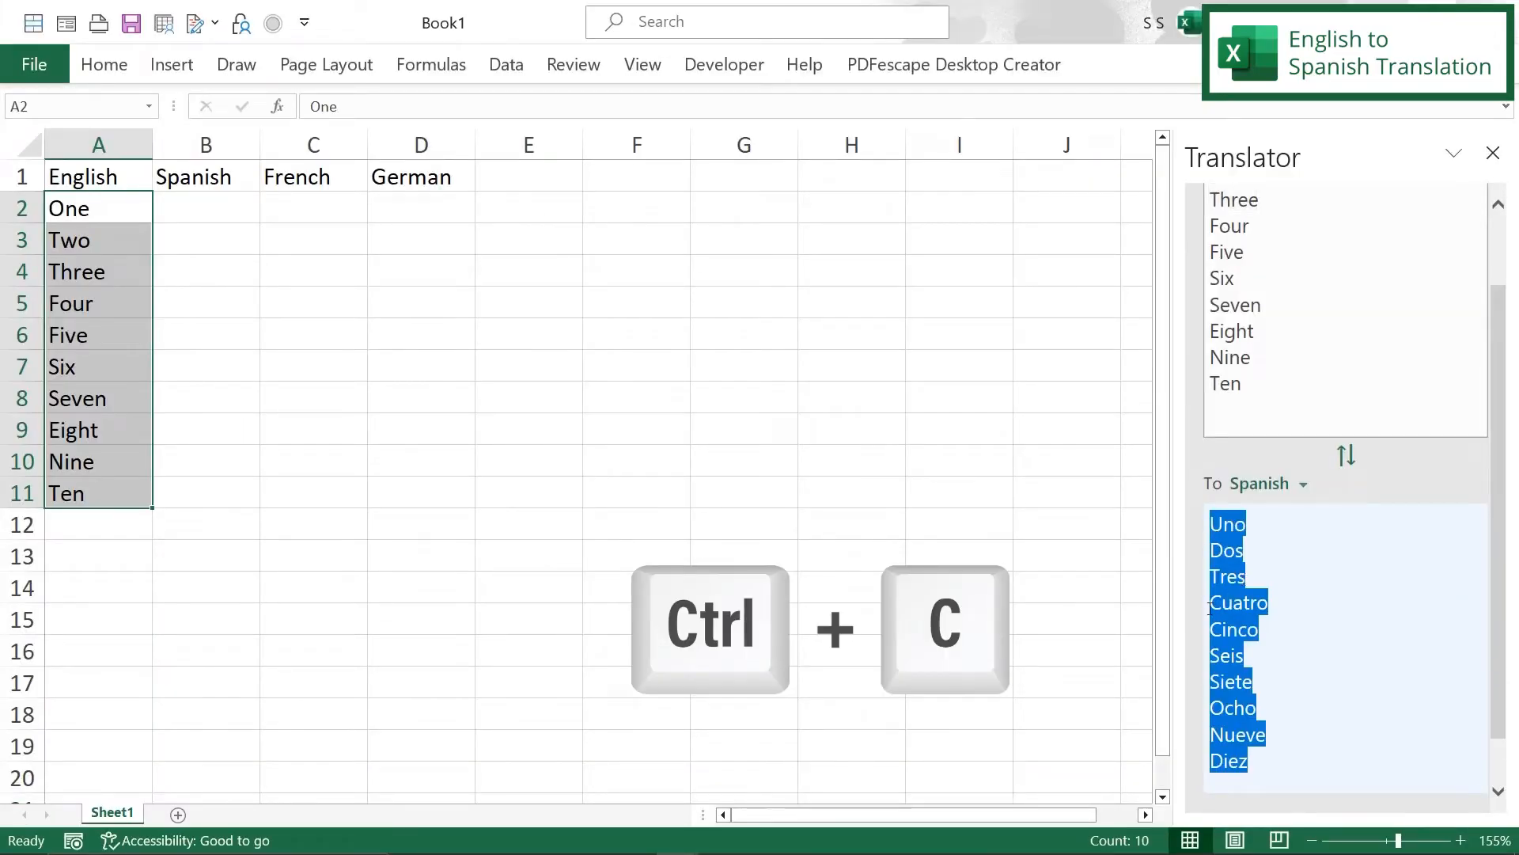
left_click(205, 207)
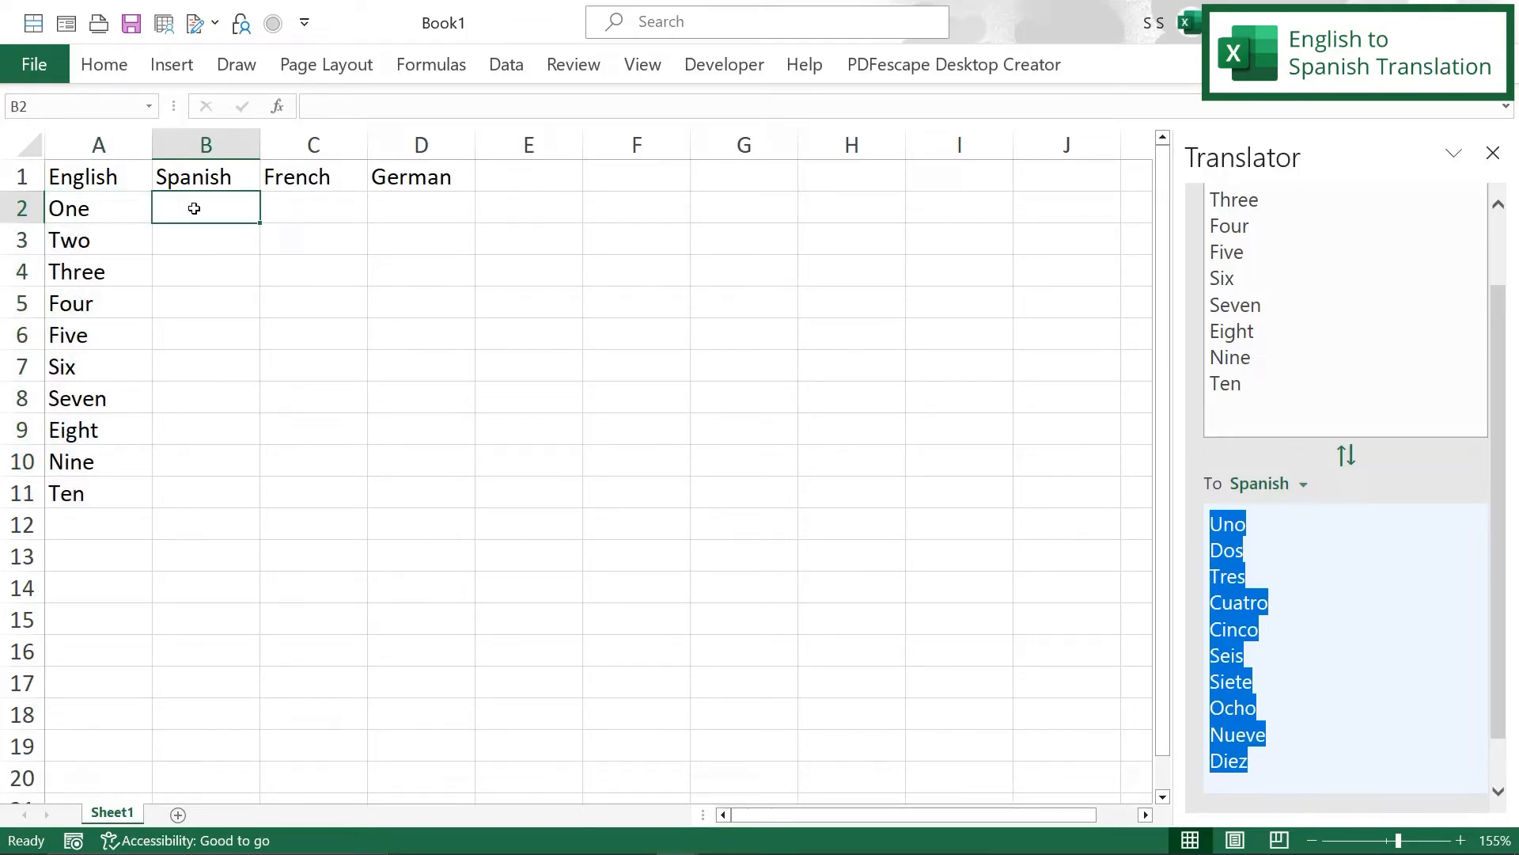
Step: Paste Uno through Diez into B2 as plain Text via Paste Special, then move to C2
right_click(193, 207)
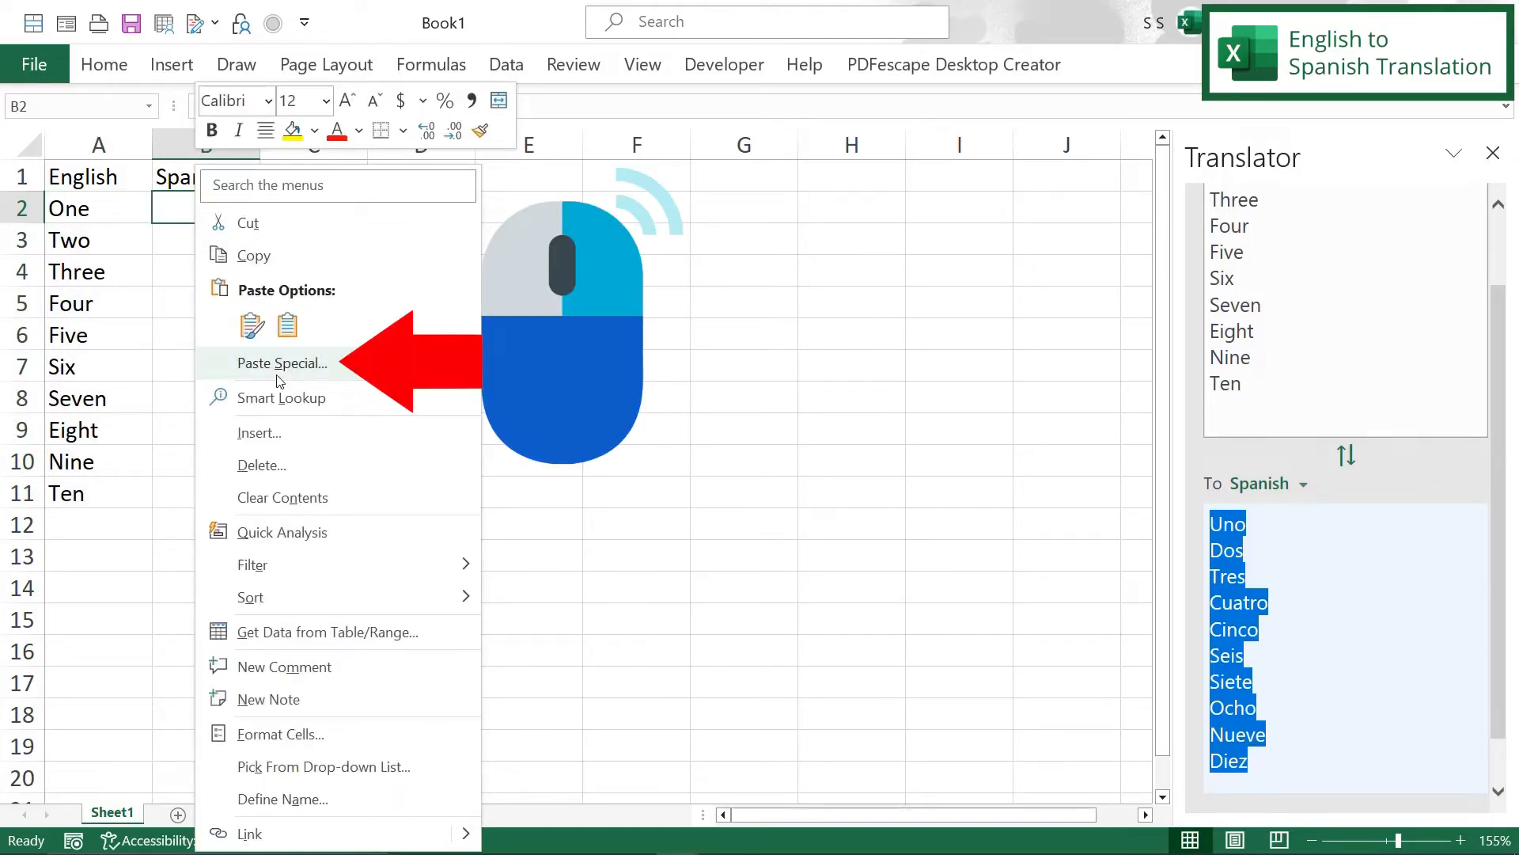
left_click(282, 363)
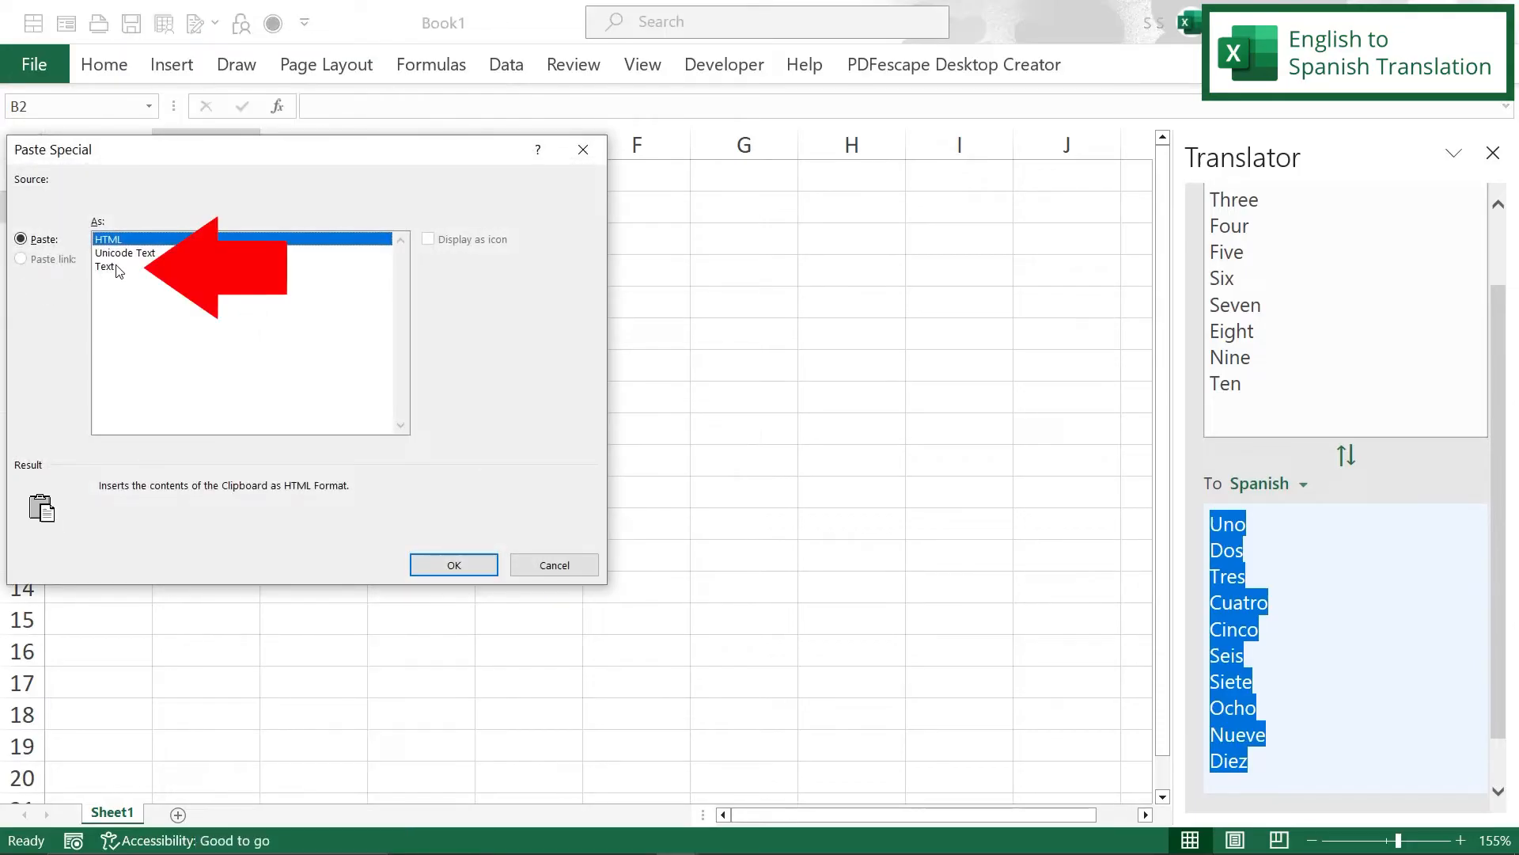
left_click(106, 267)
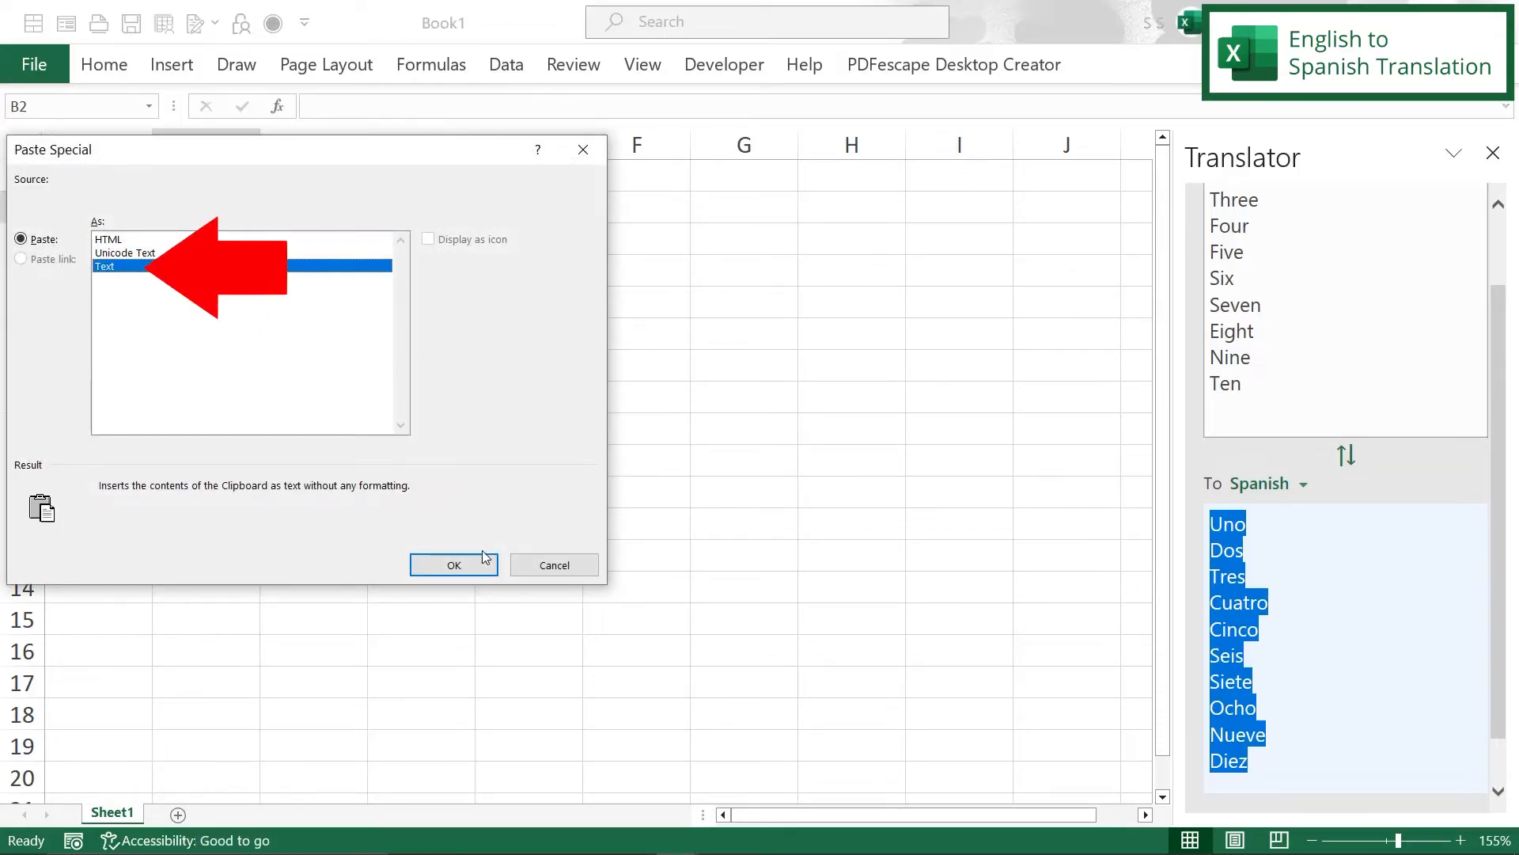
left_click(454, 565)
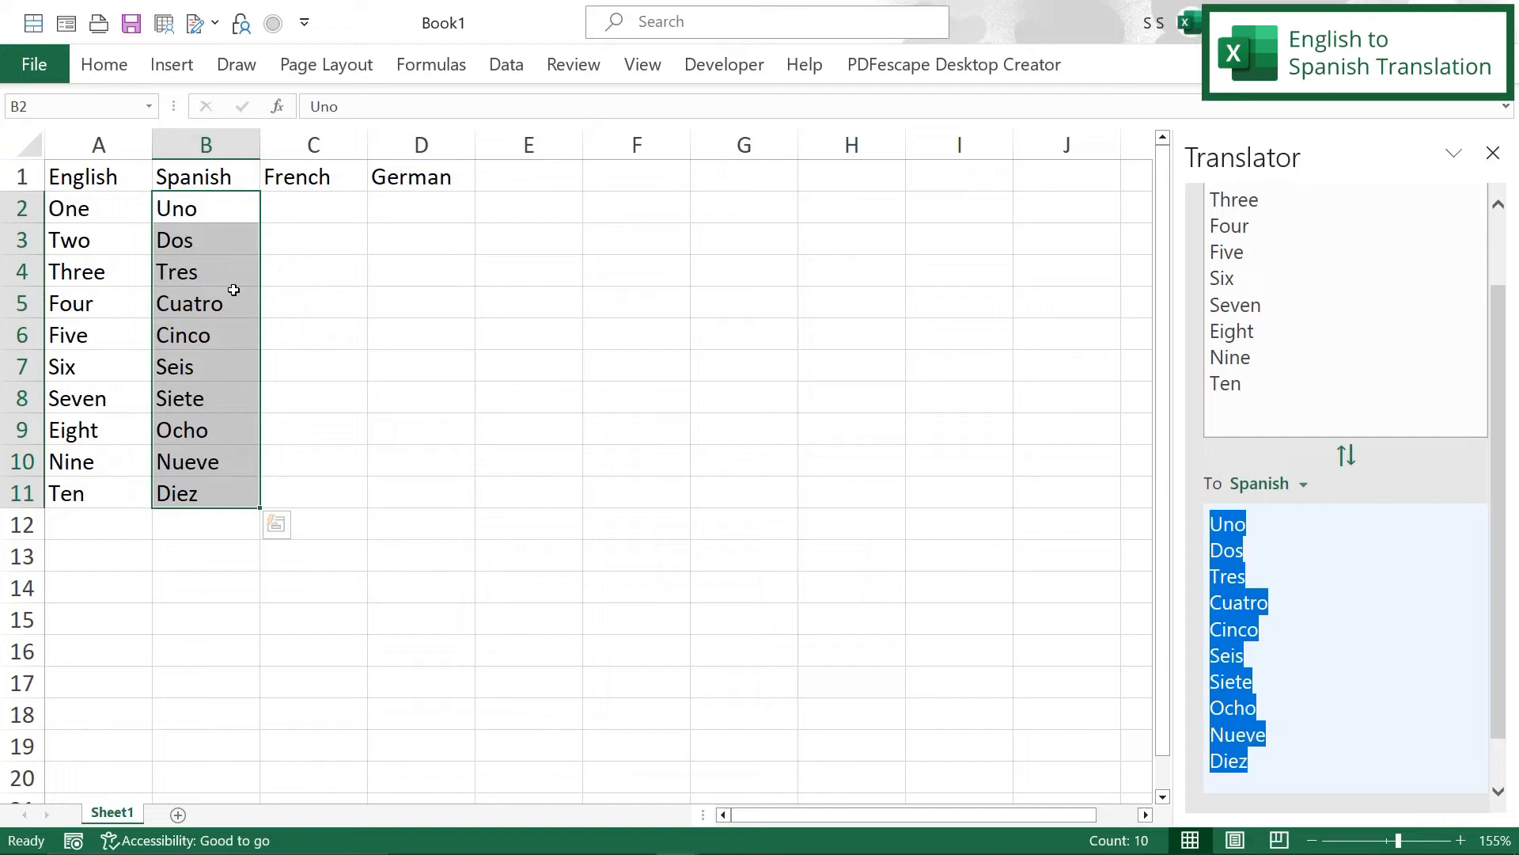
mouse_move(223, 497)
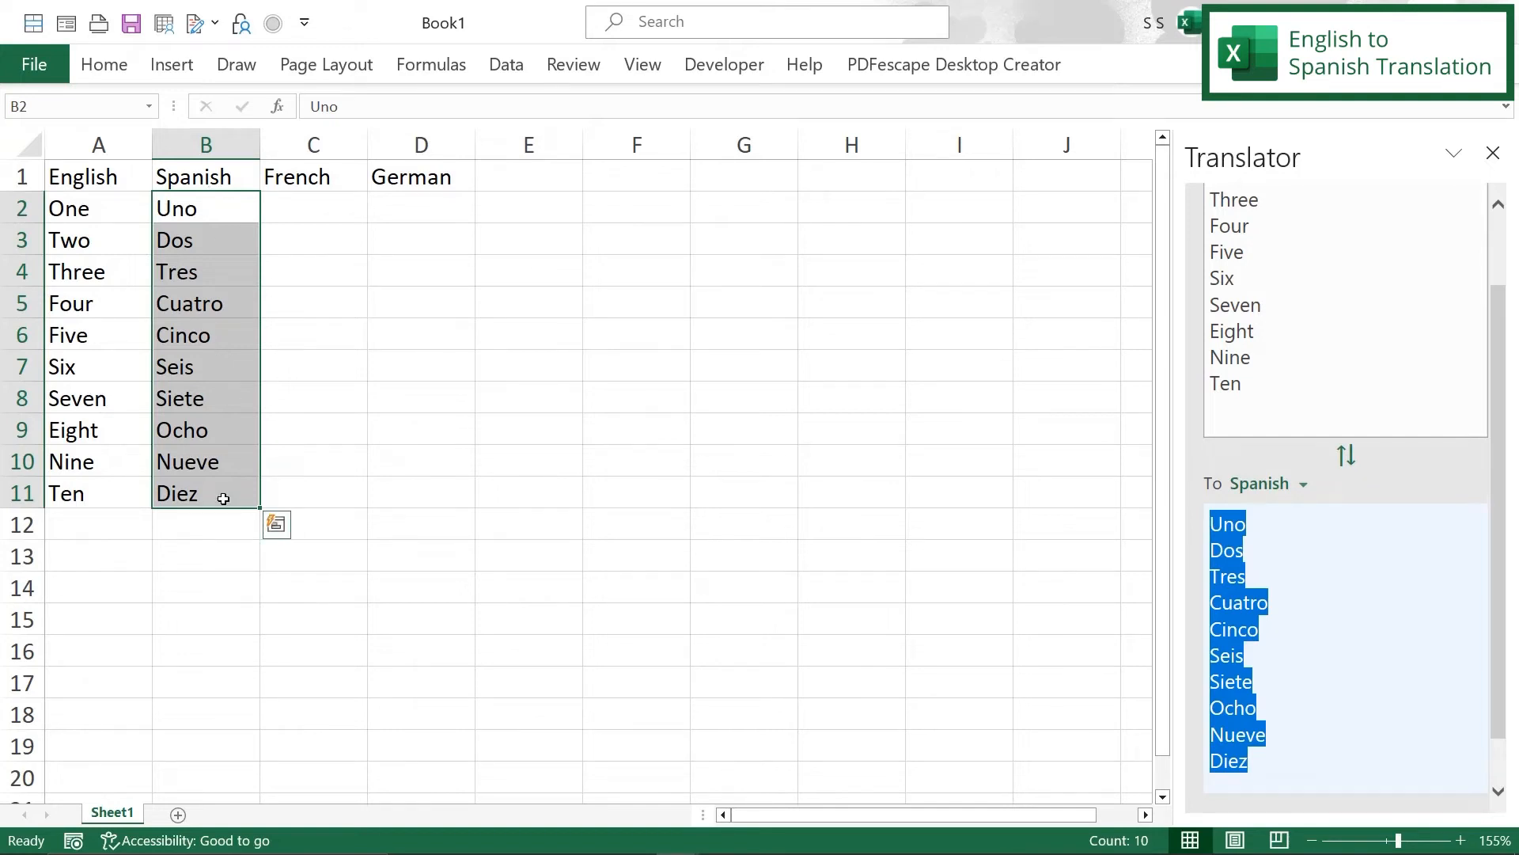
mouse_move(206, 400)
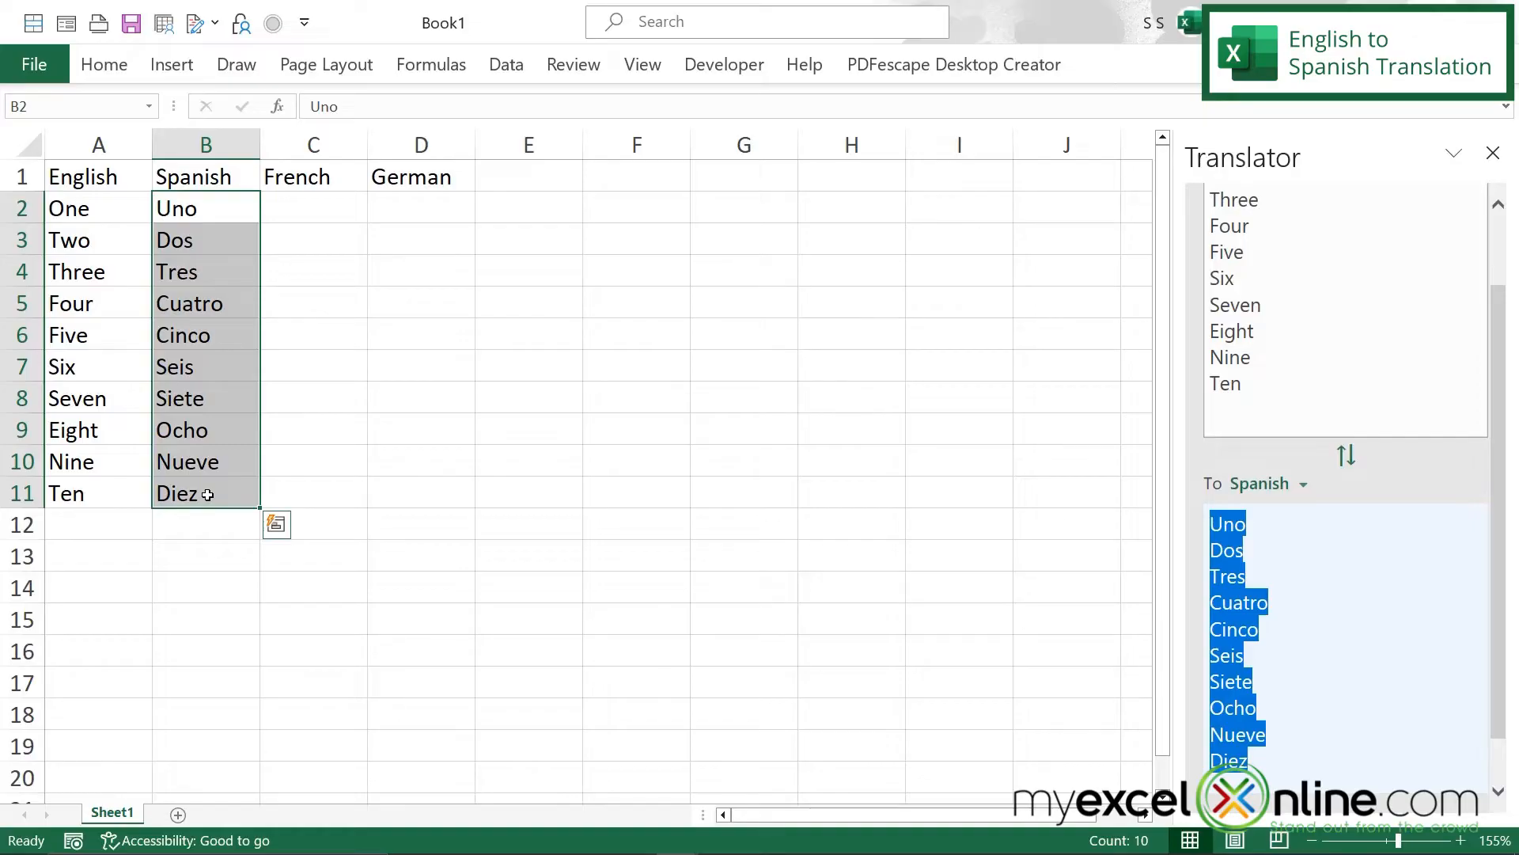
left_click(313, 207)
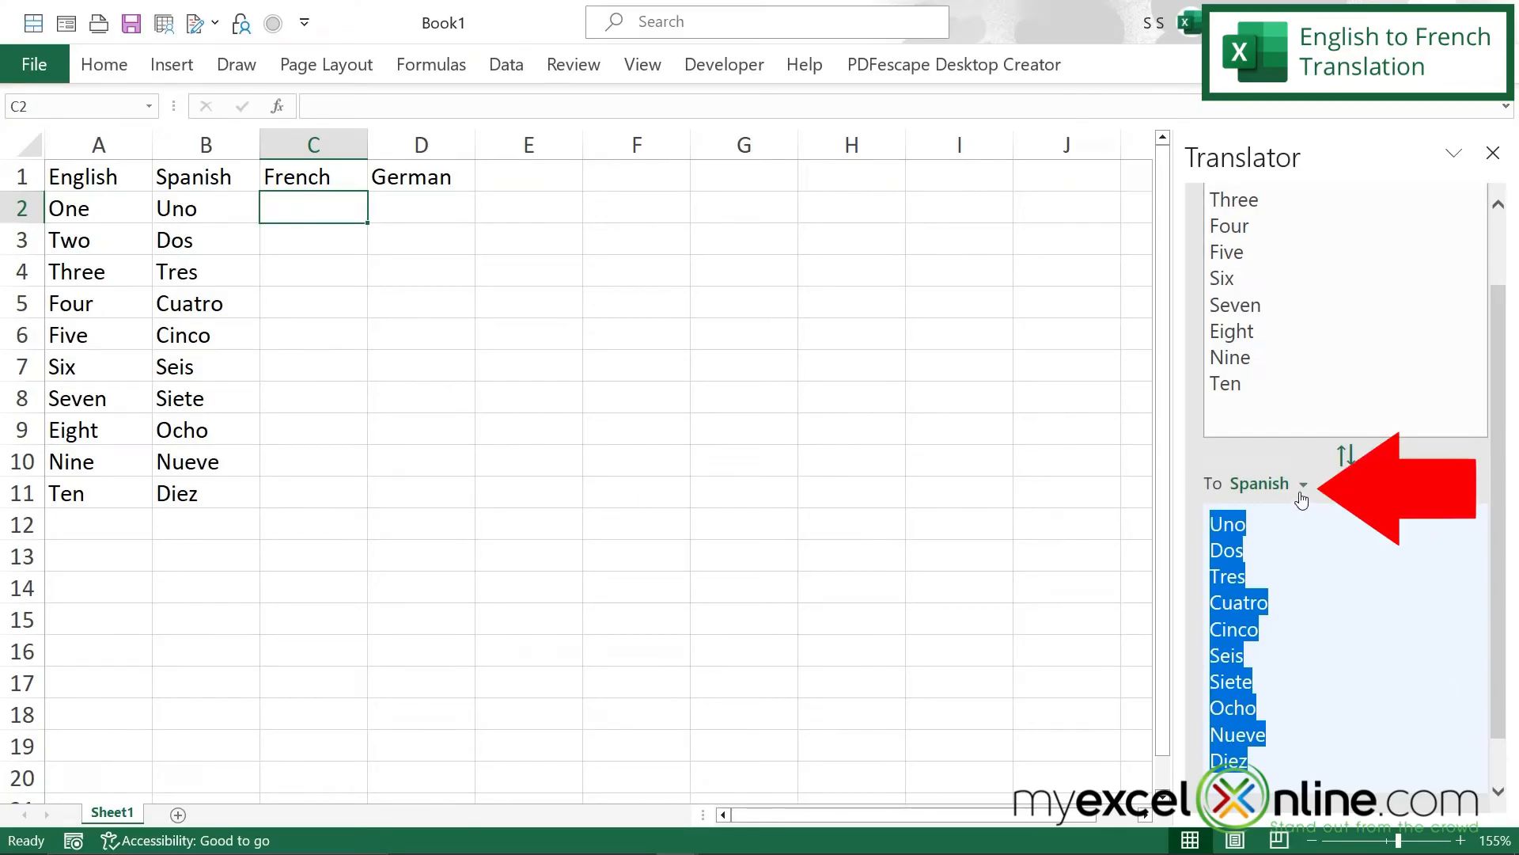
Step: Translate to French, copy Un through Dix and paste it into C2 as plain Text
left_click(1301, 485)
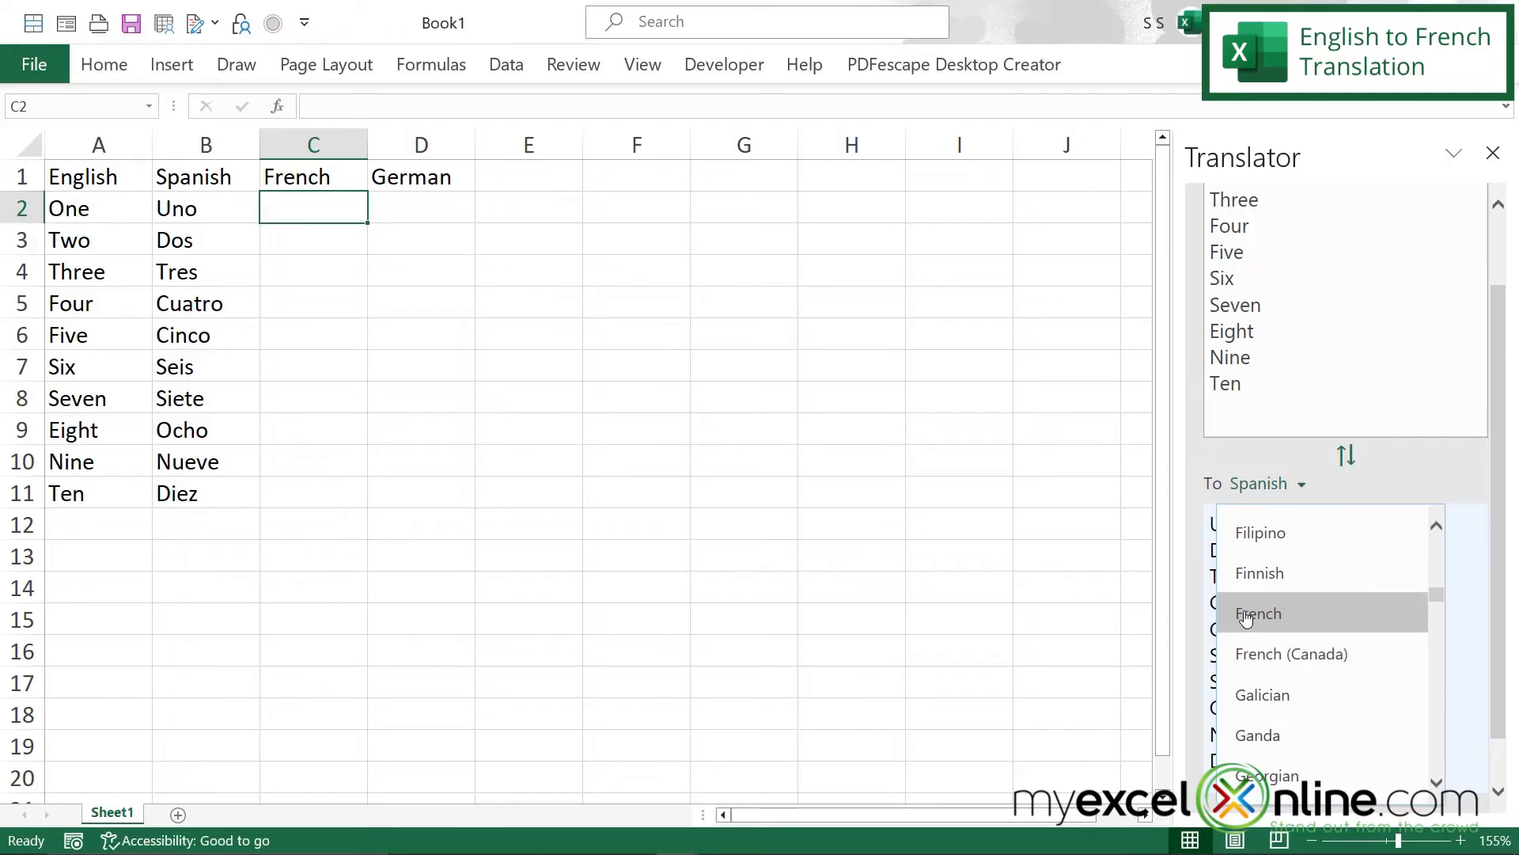
left_click(1258, 614)
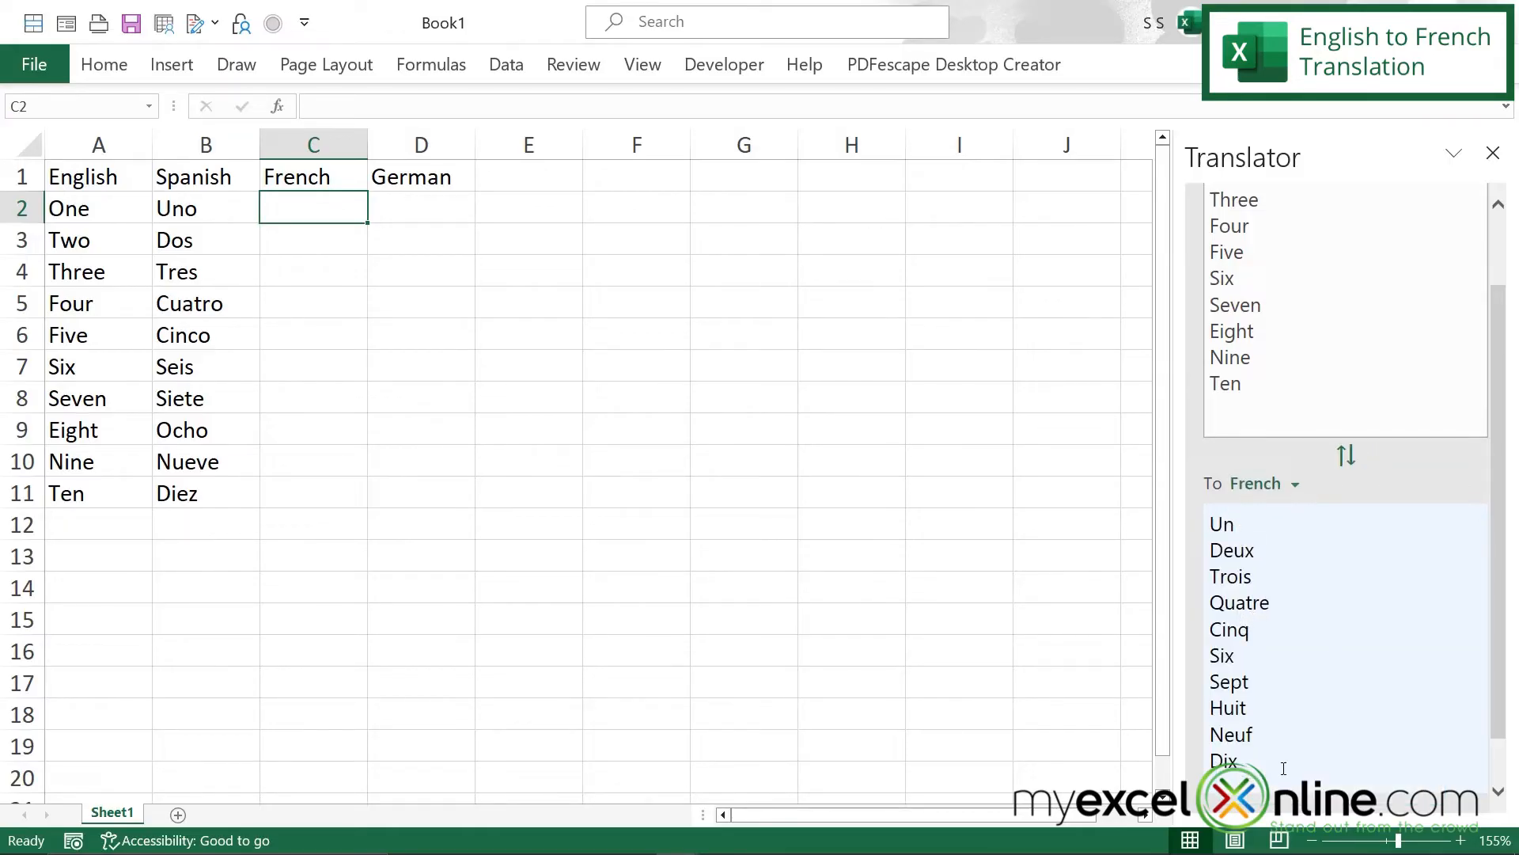
key("ctrl+c")
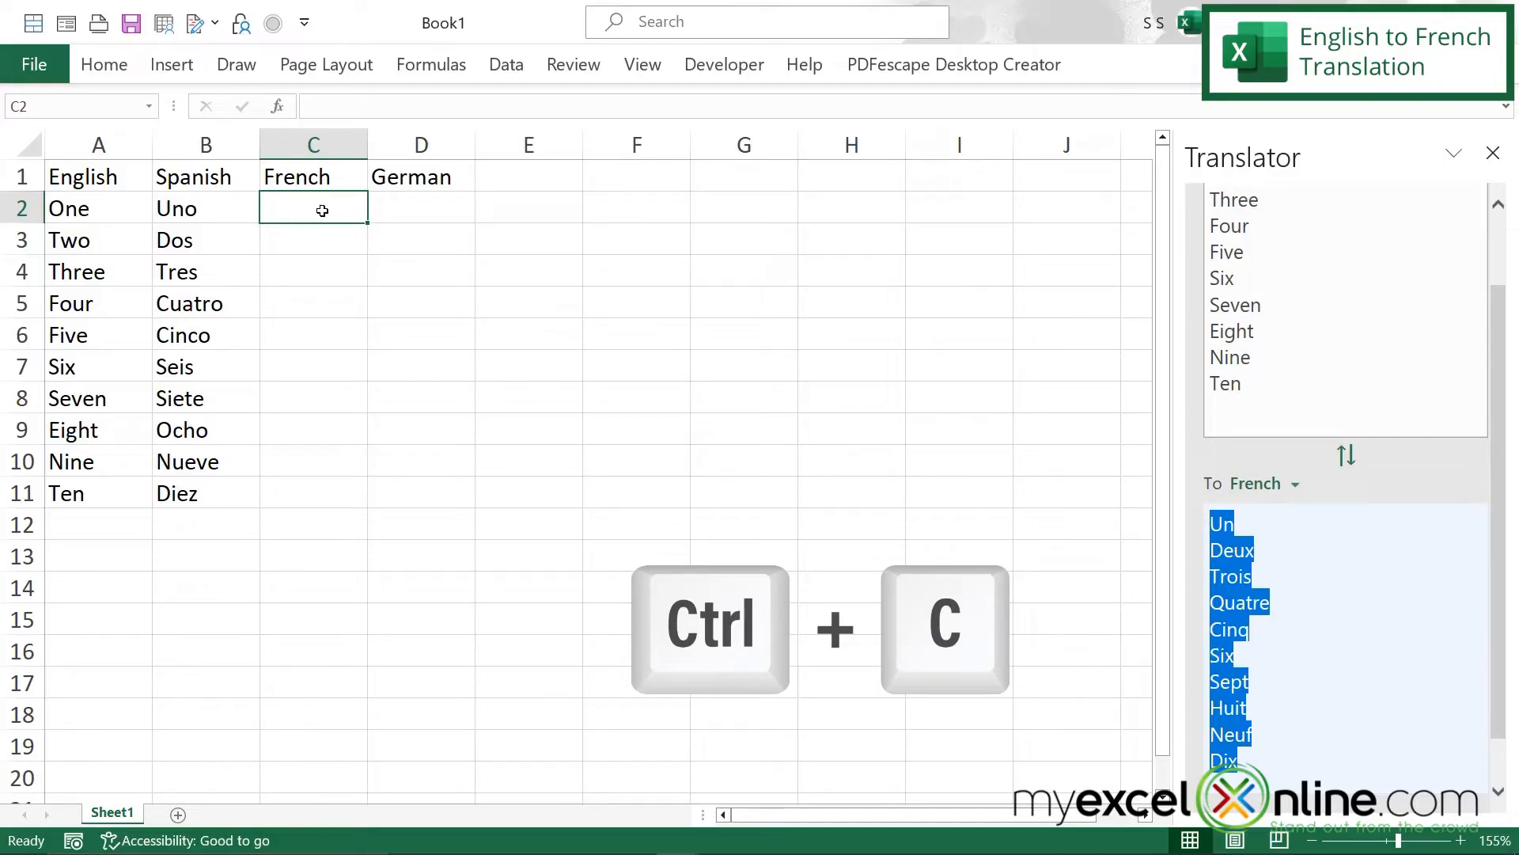
right_click(313, 207)
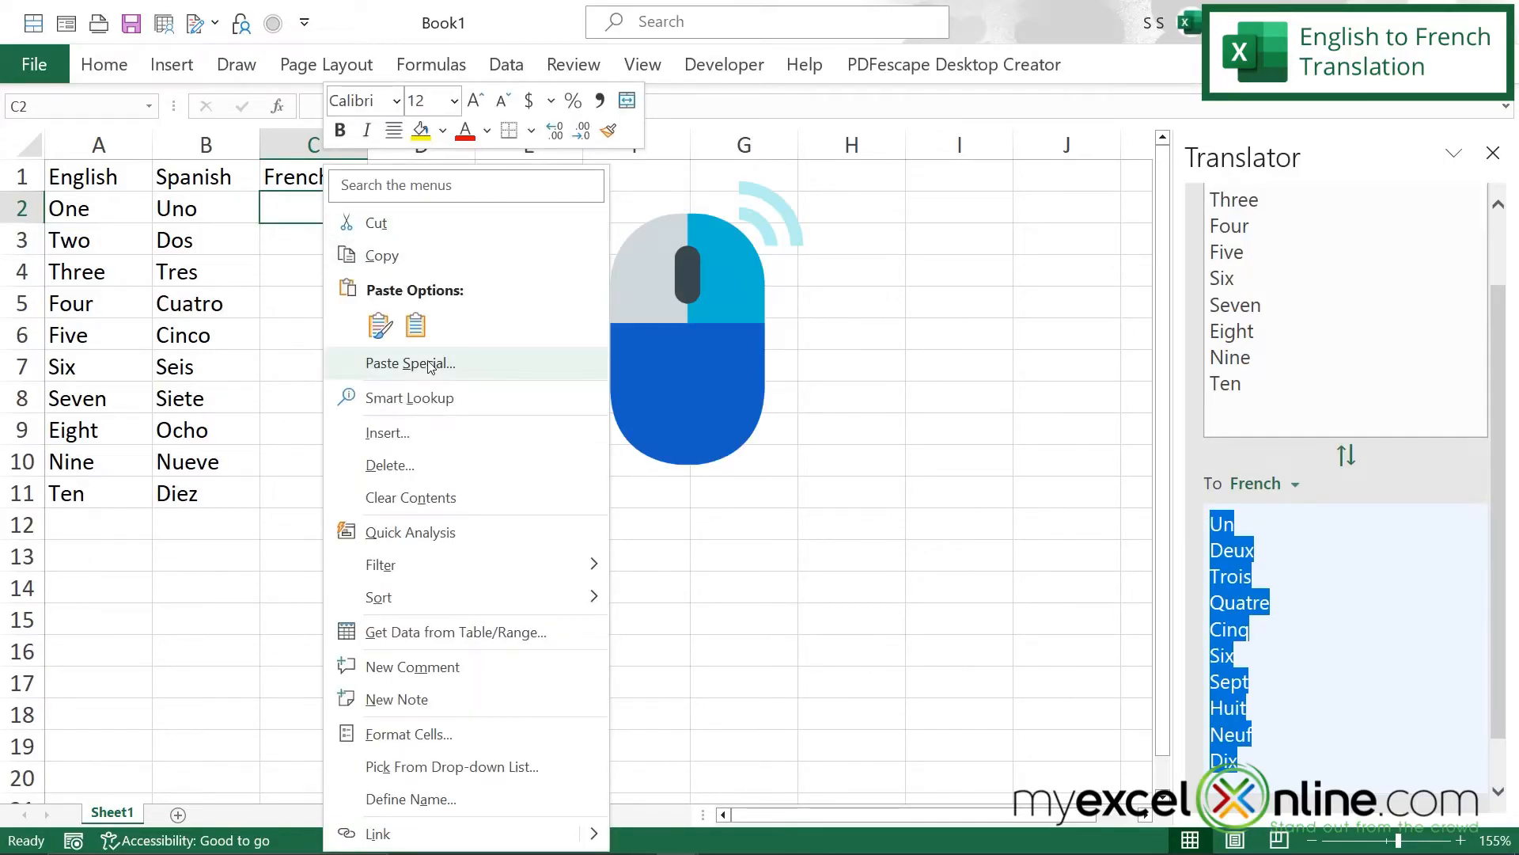
left_click(408, 362)
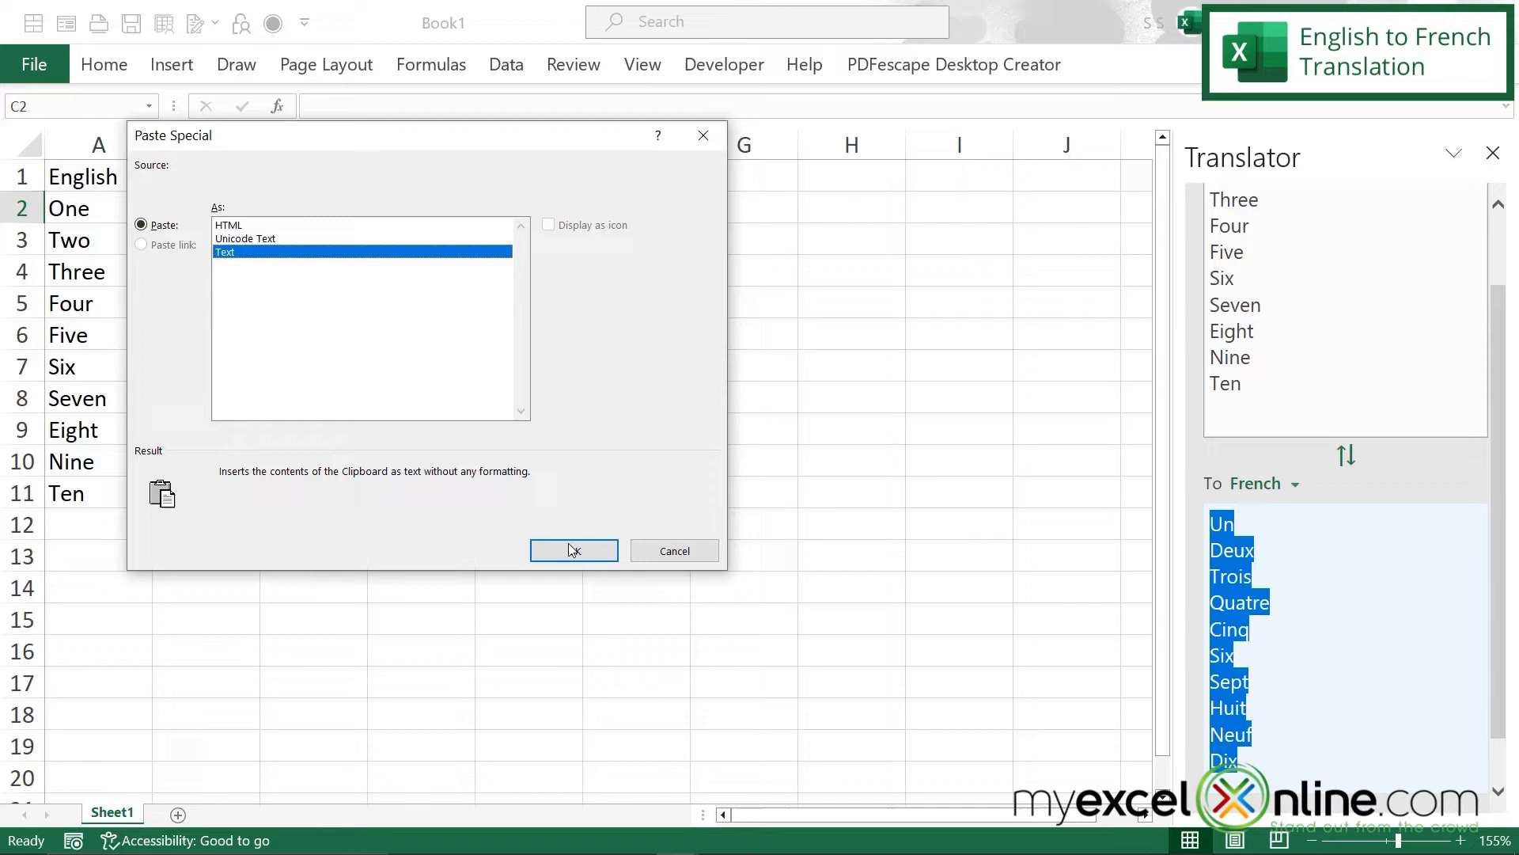
left_click(573, 550)
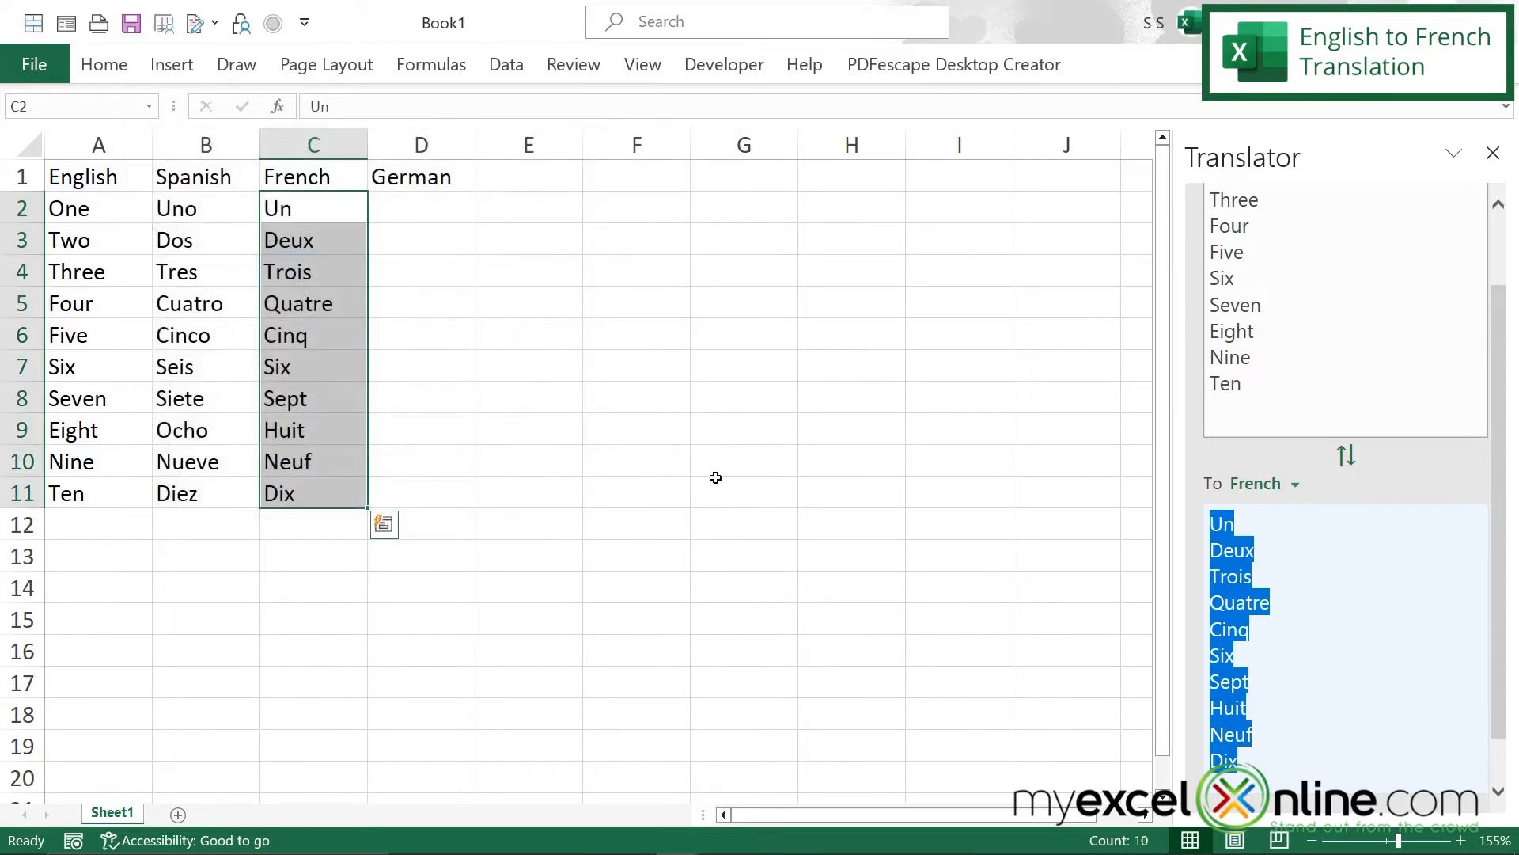
left_click(1293, 482)
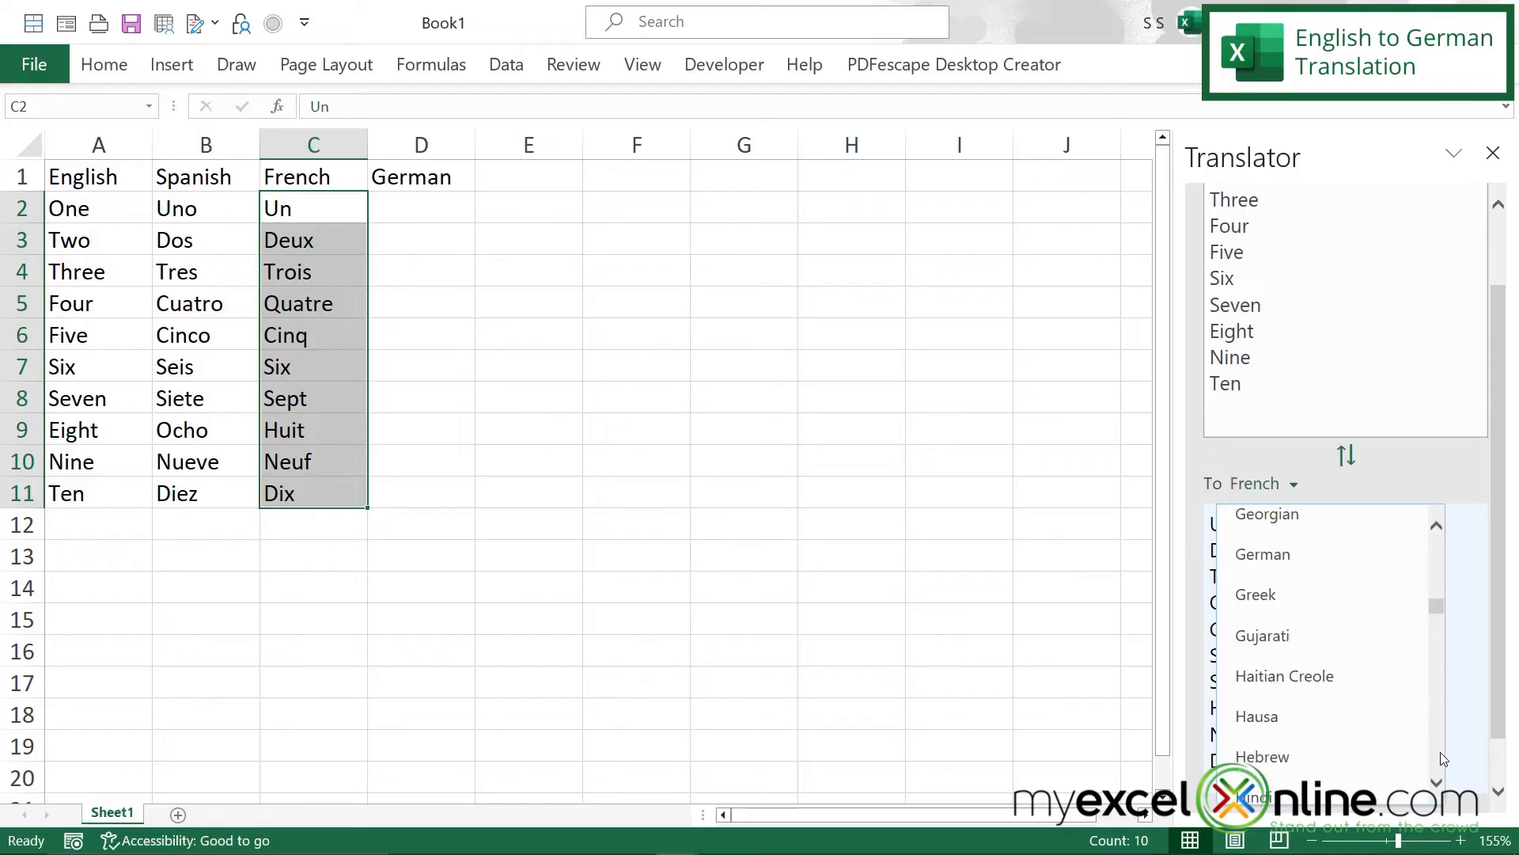
Step: Translate to German and paste Eins through Zehn into D2 as plain Text
left_click(1263, 554)
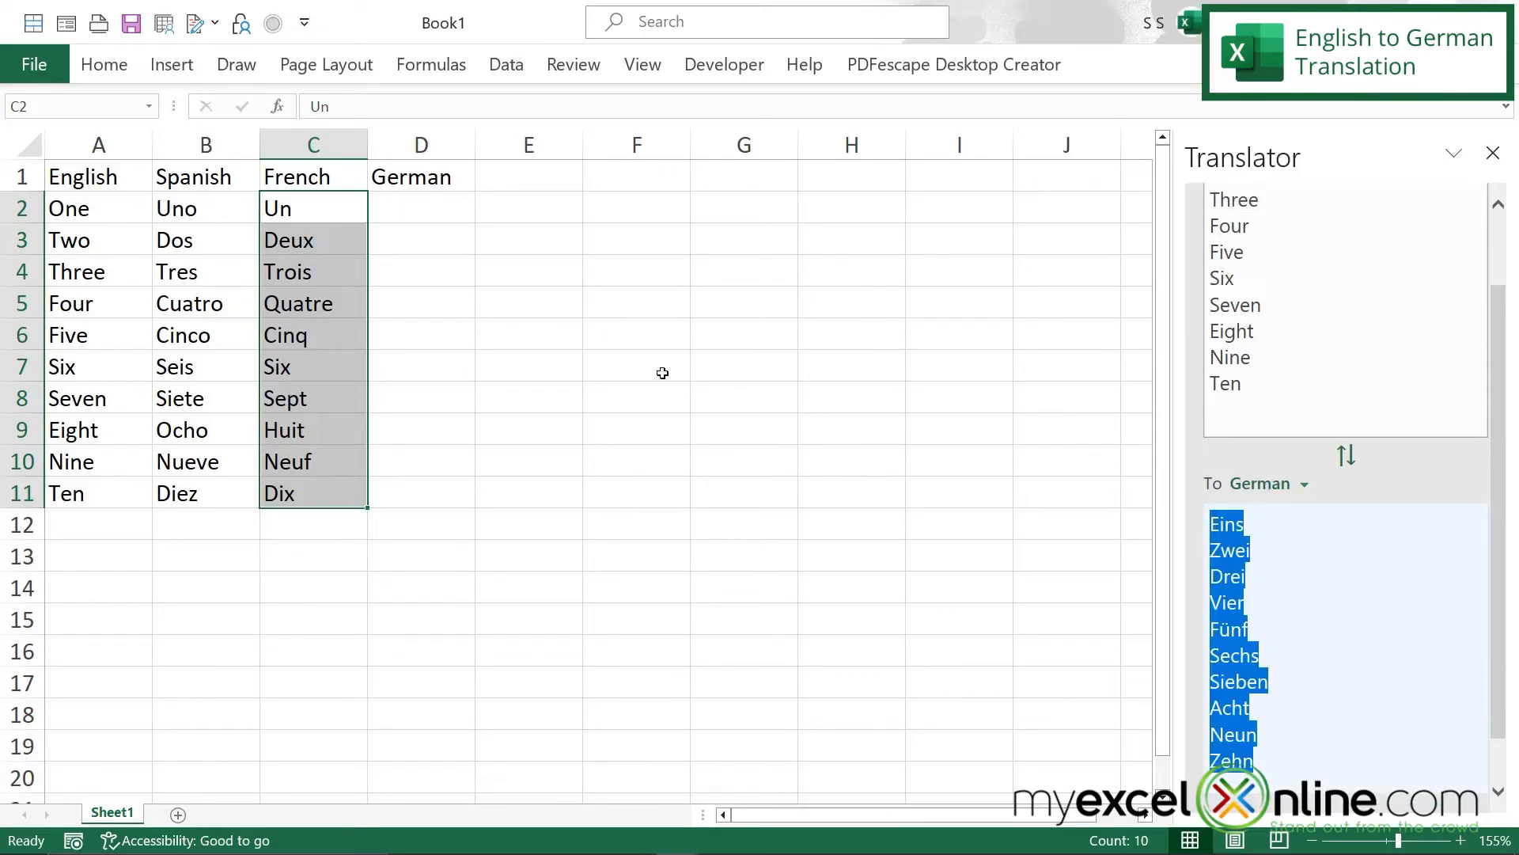
right_click(421, 207)
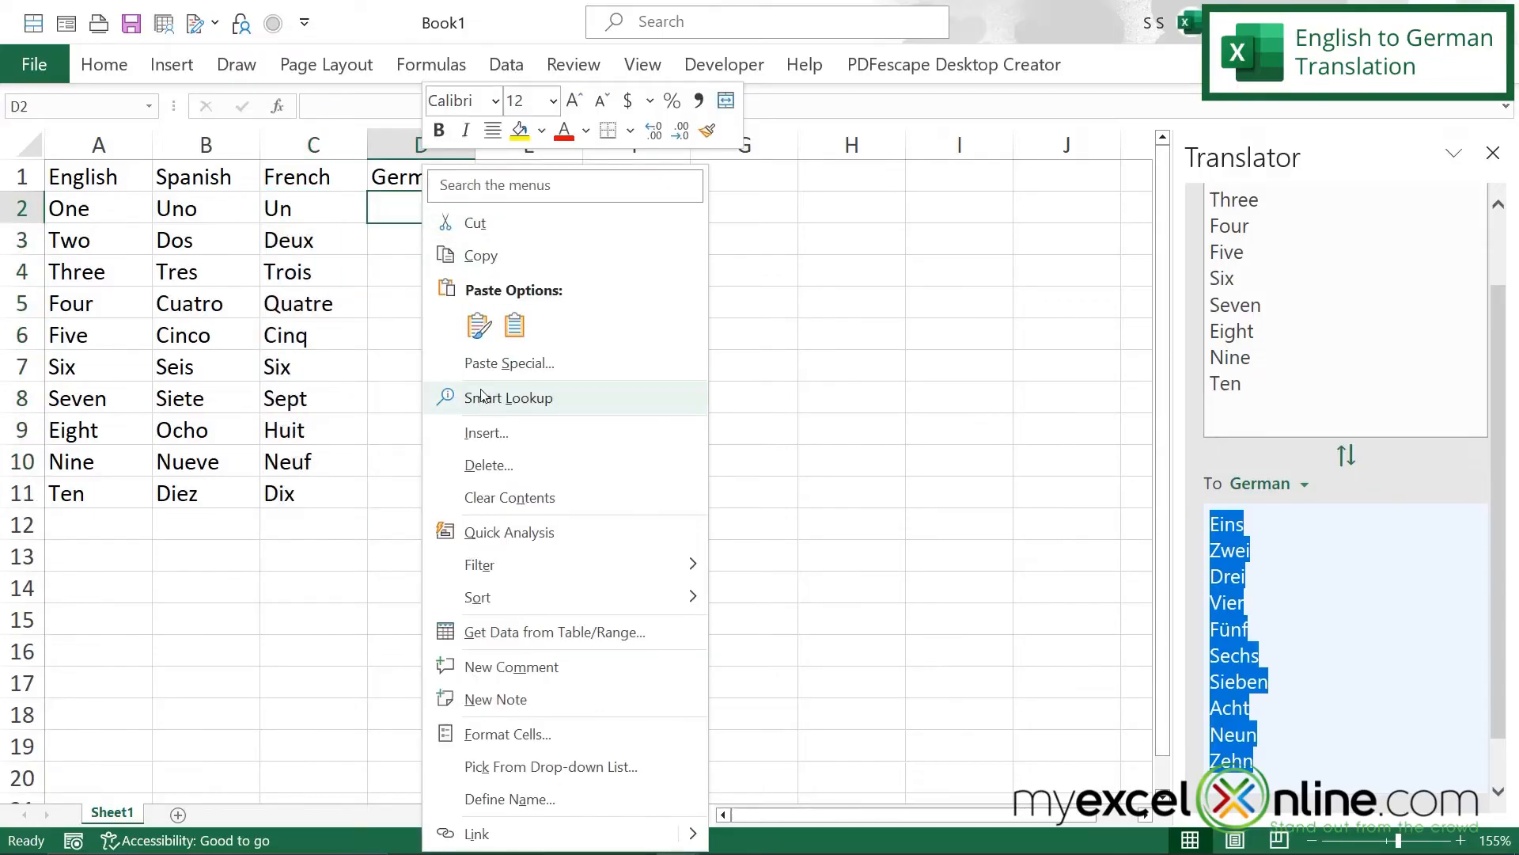
left_click(508, 363)
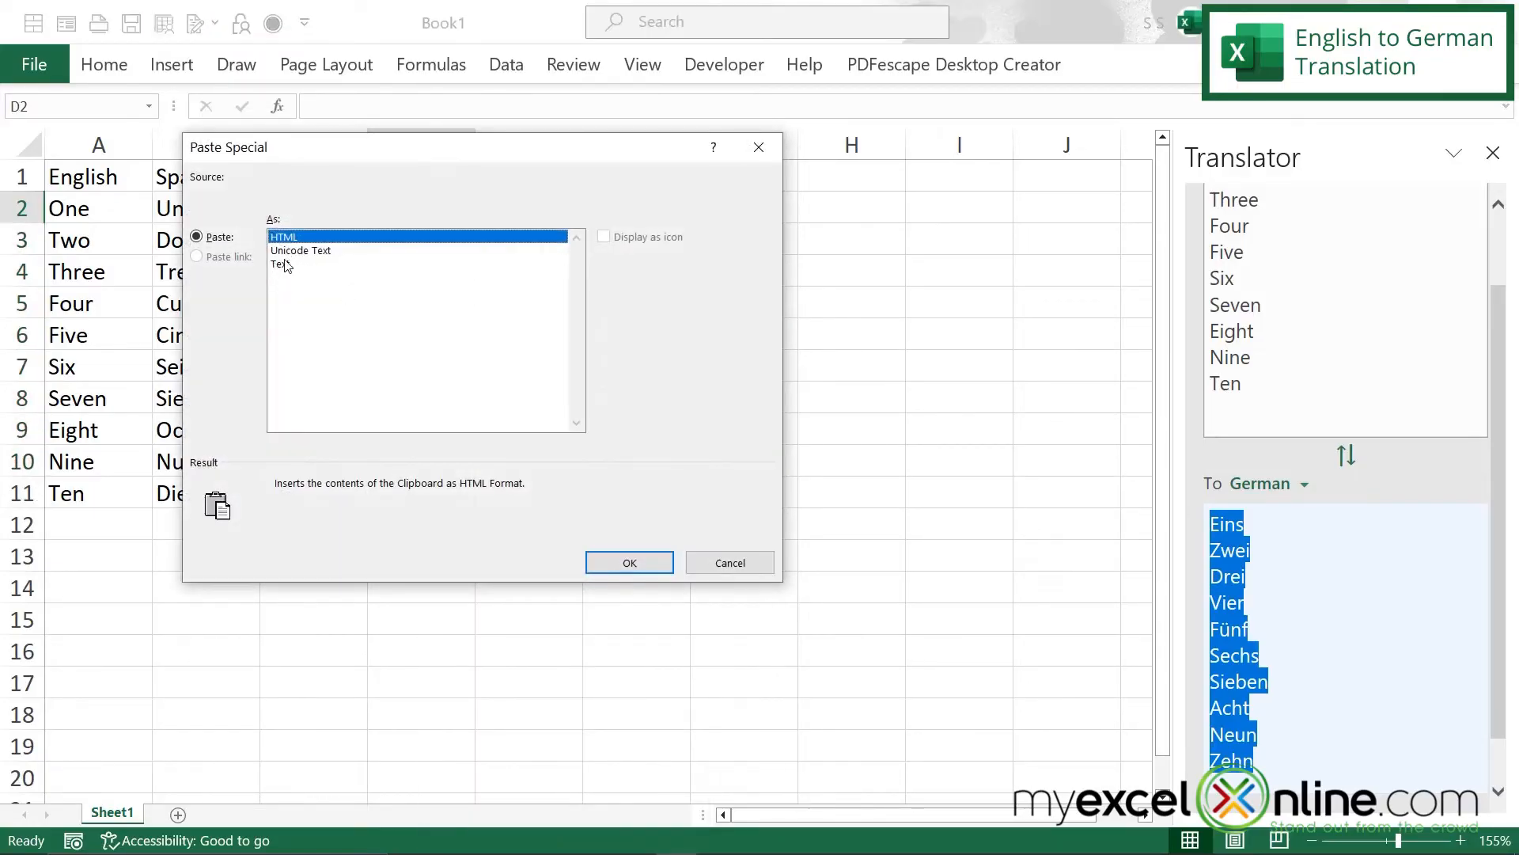
left_click(628, 562)
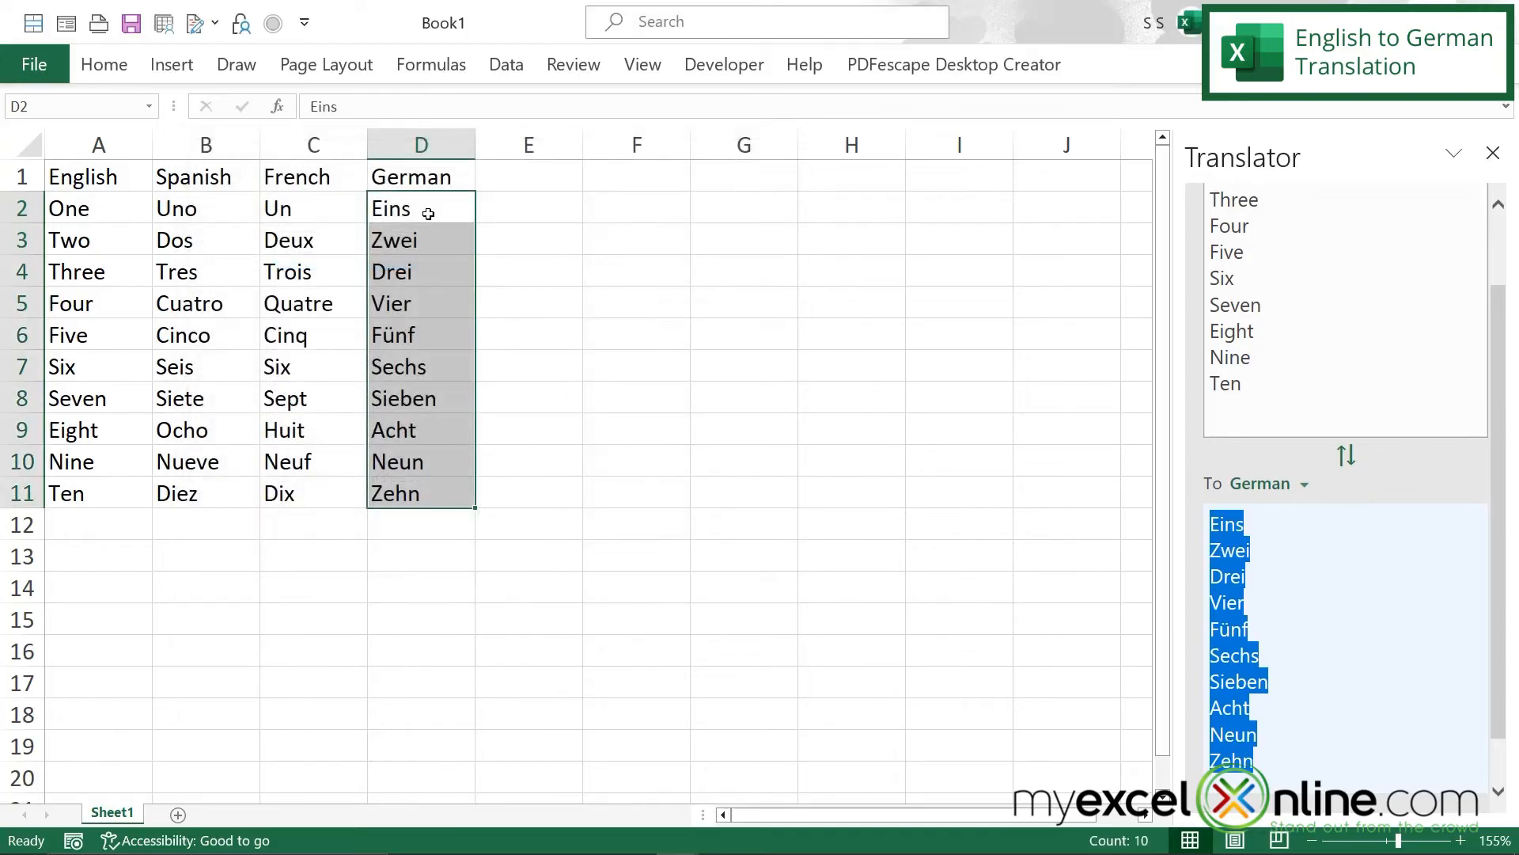
left_click(419, 207)
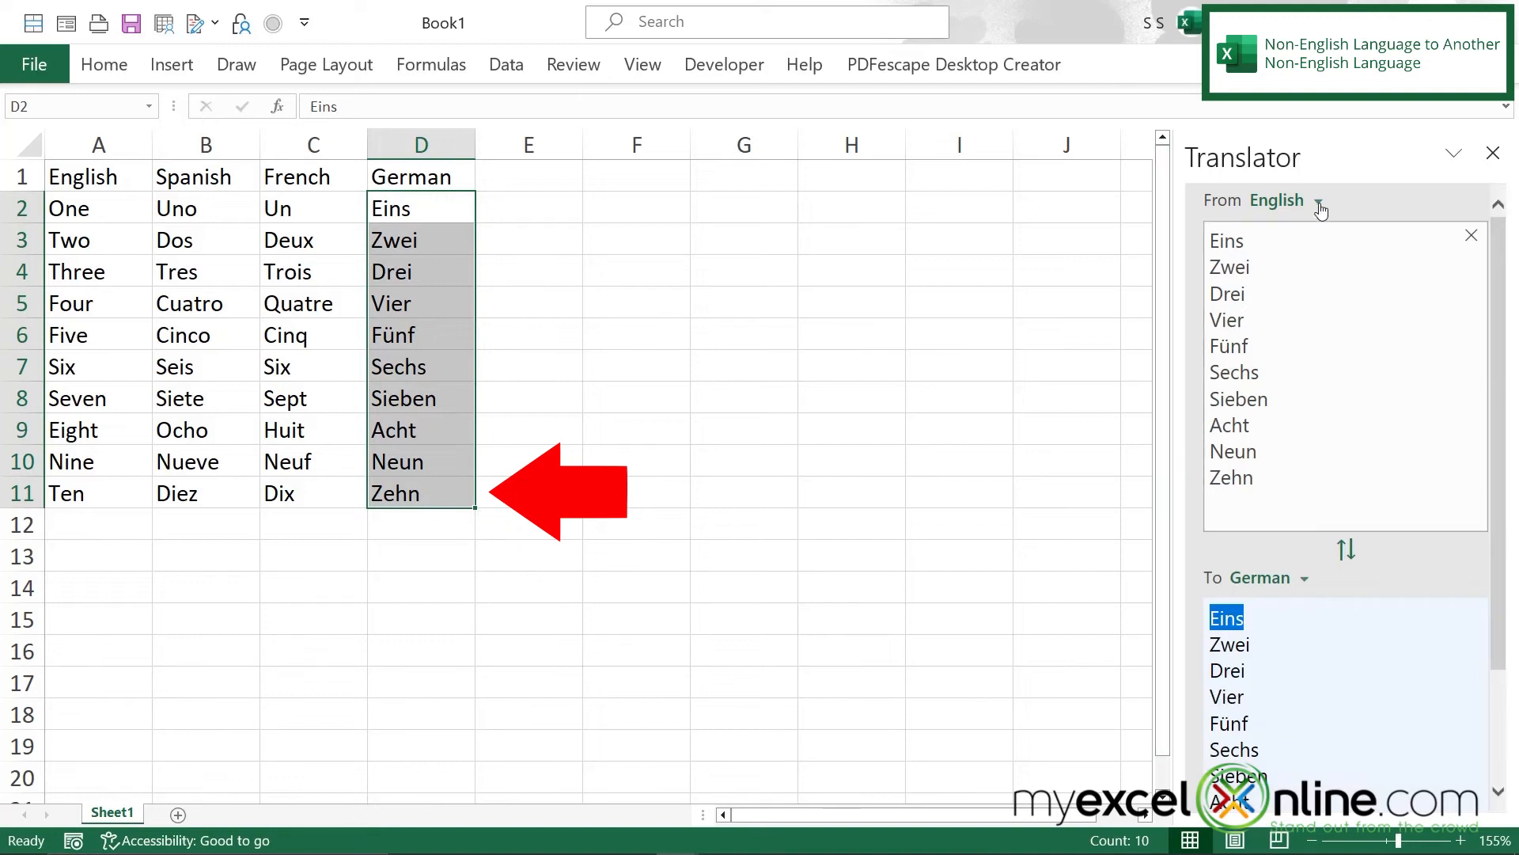
Step: Set the source language to German and the target to Italian, giving Uno through Dieci
left_click(1315, 201)
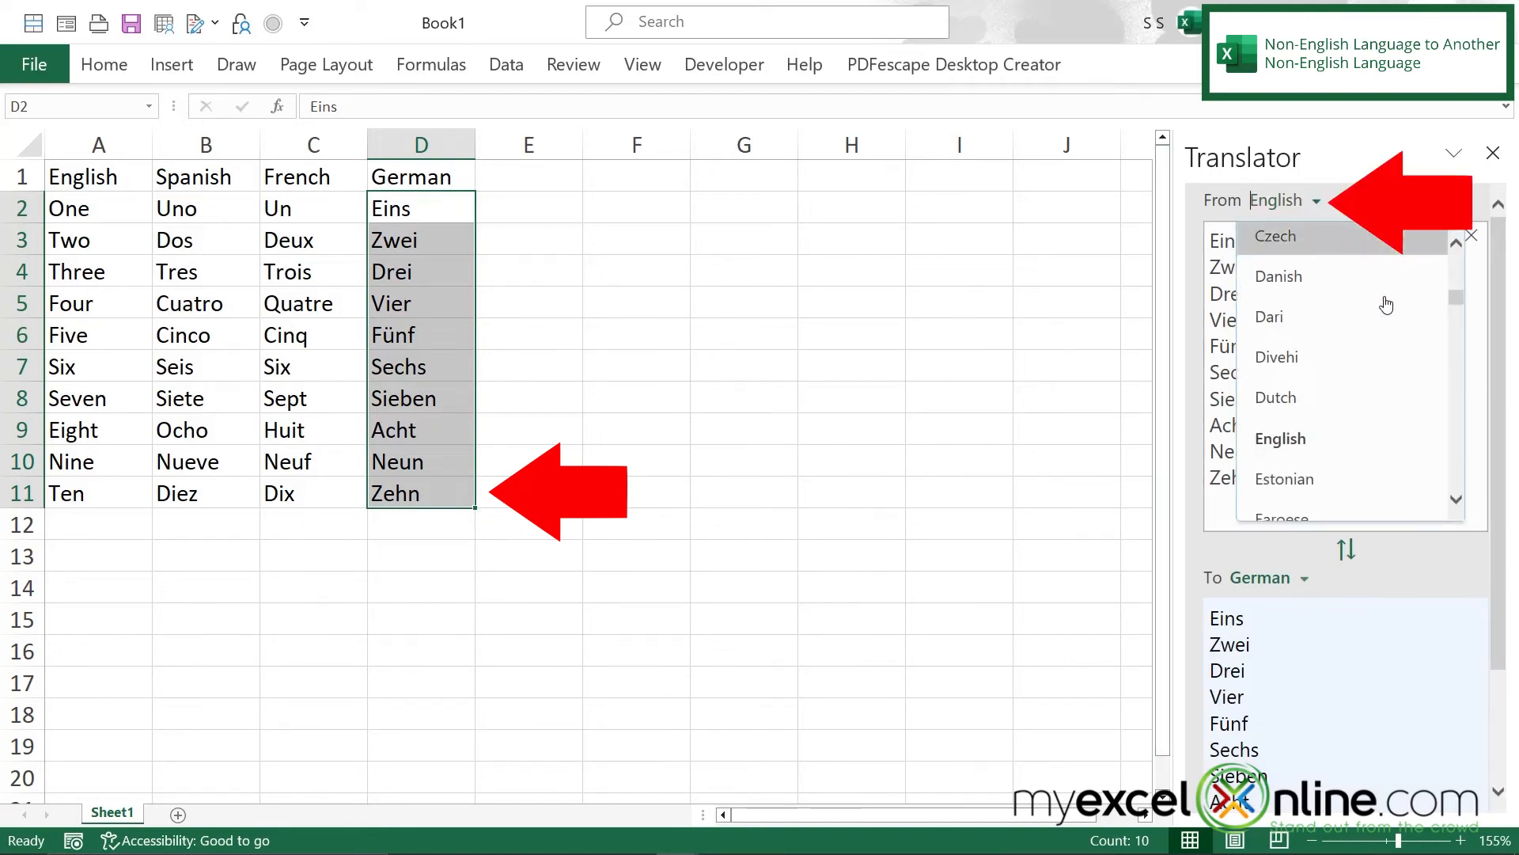
scroll("down", 3)
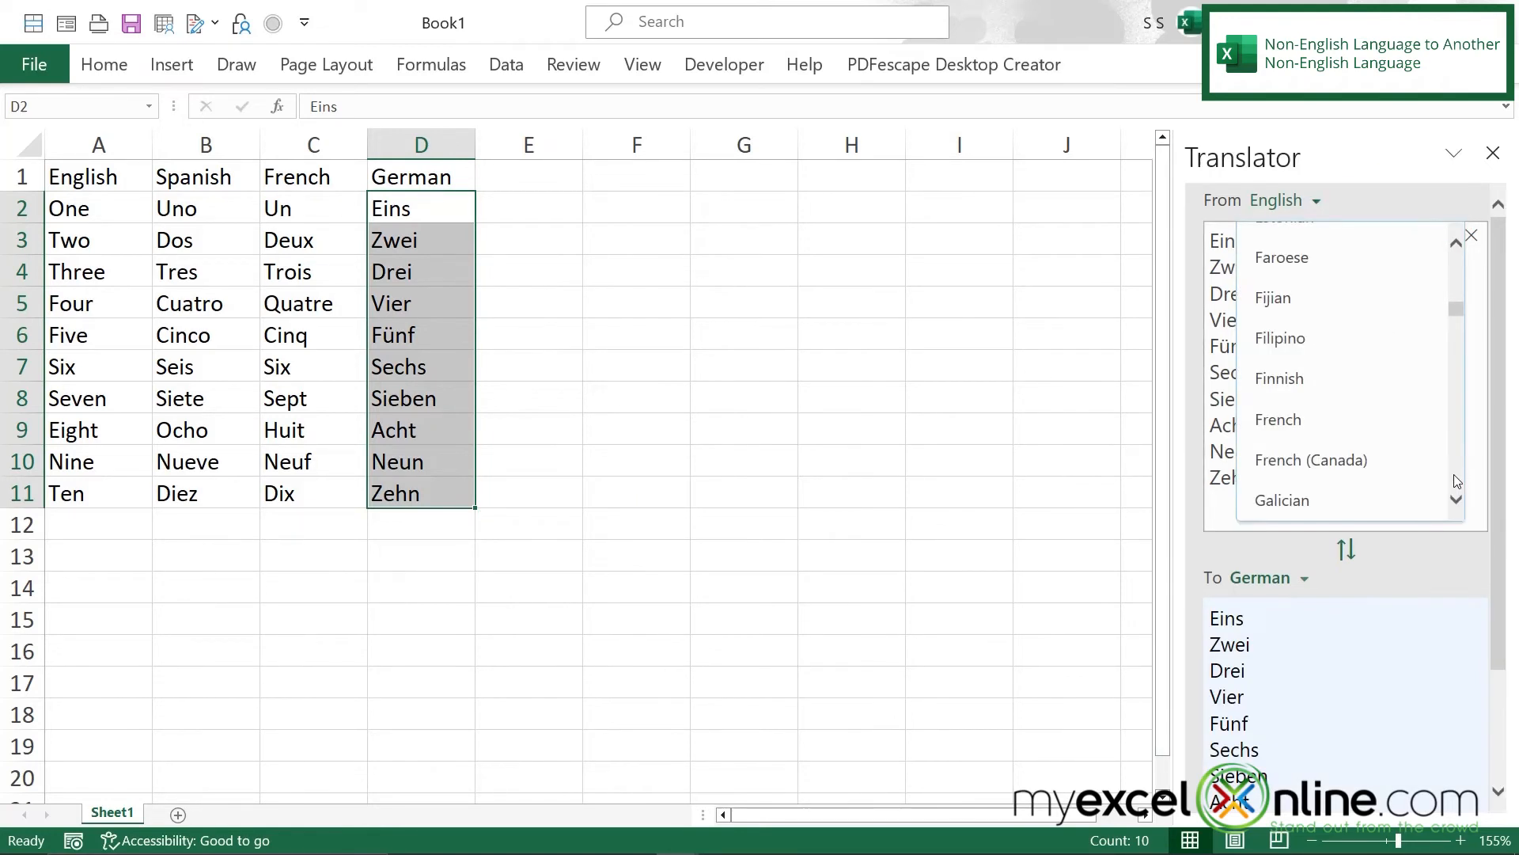
scroll("down", 3)
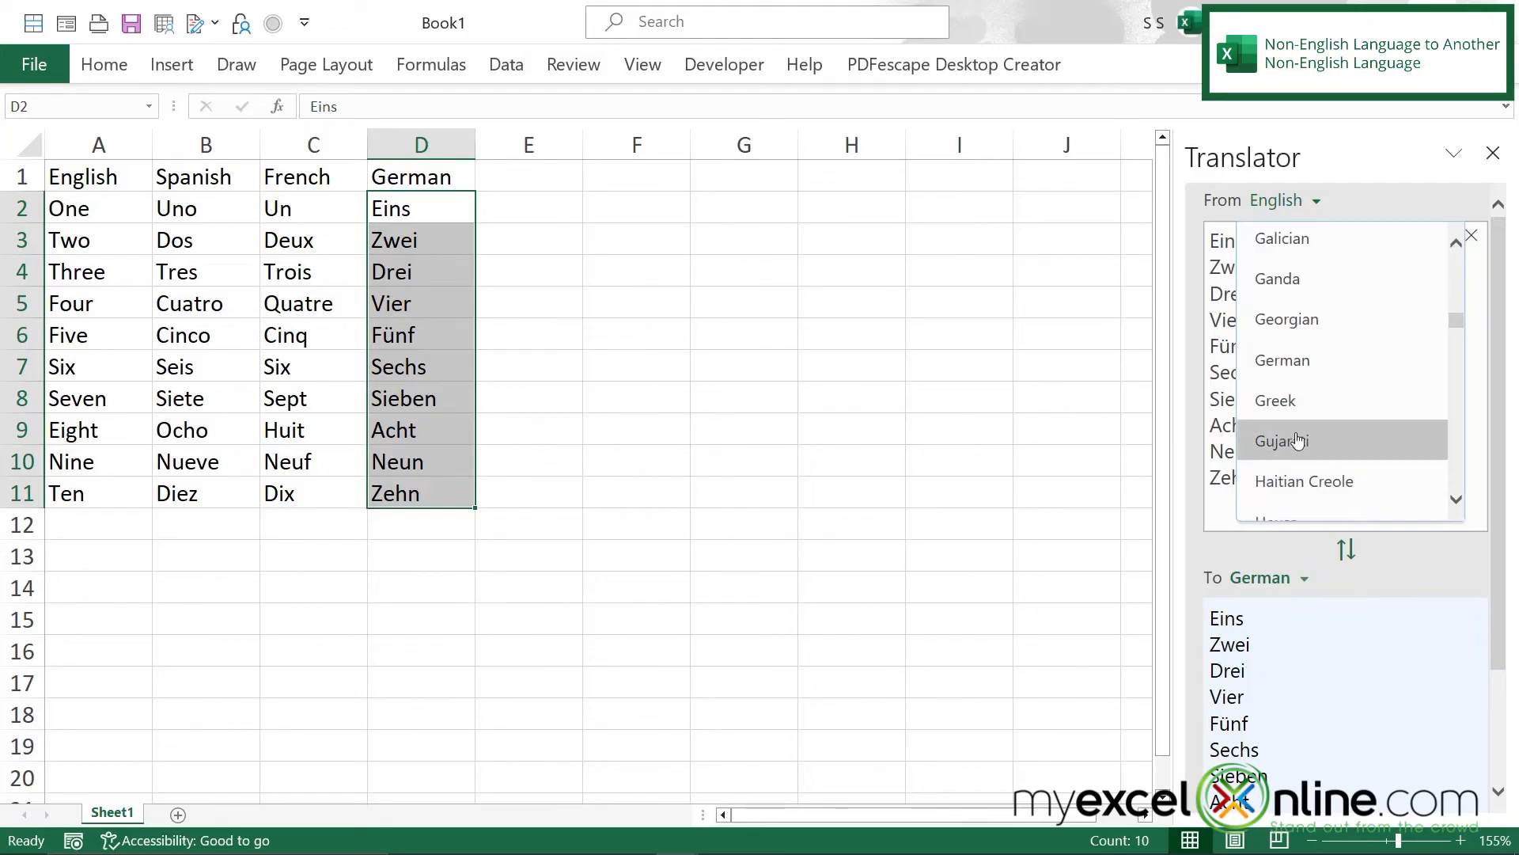
left_click(1280, 359)
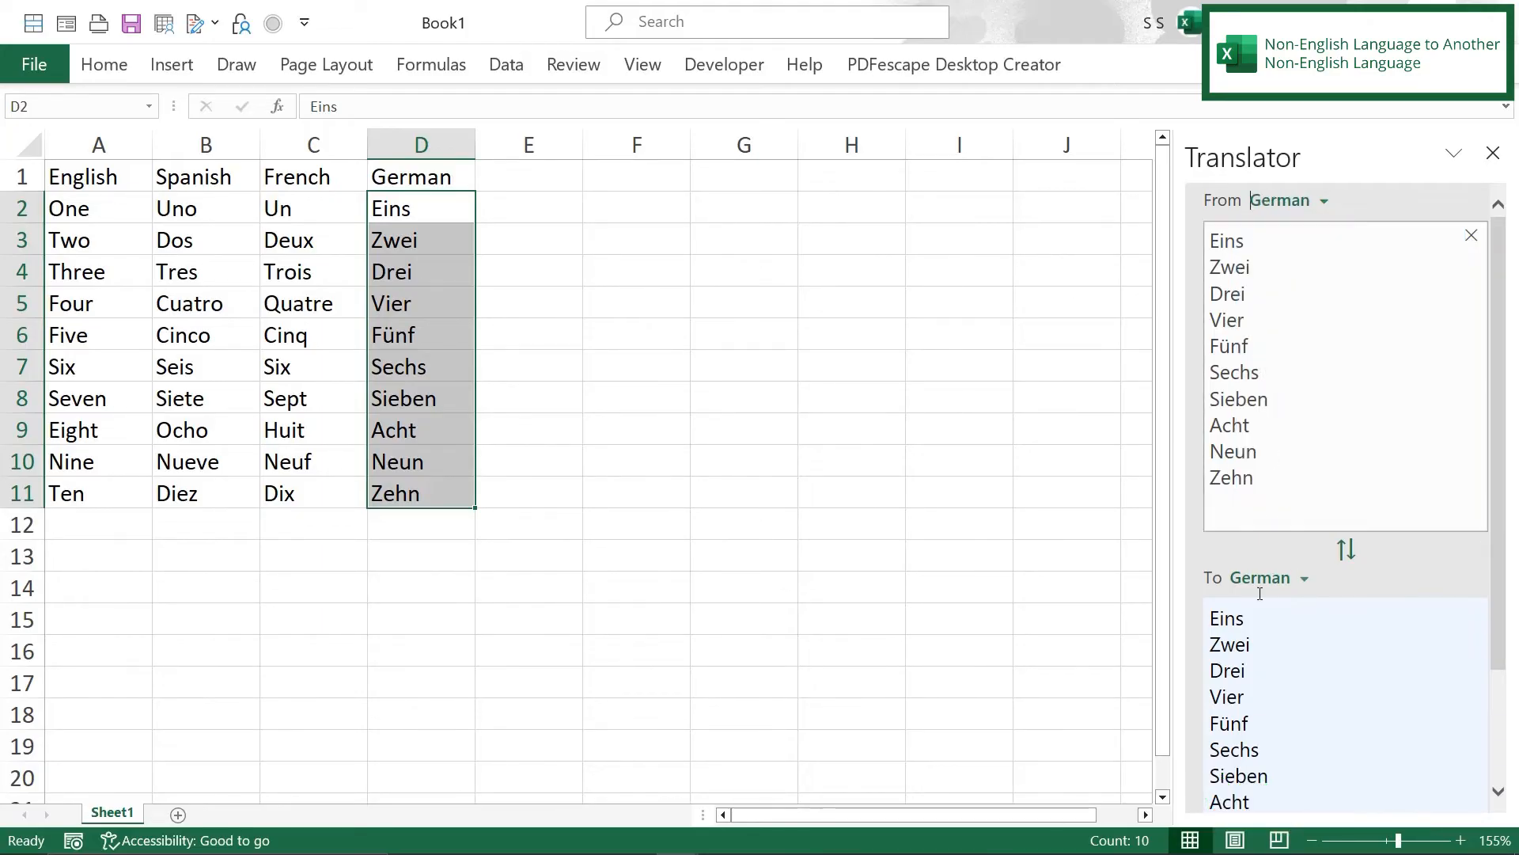
left_click(1256, 576)
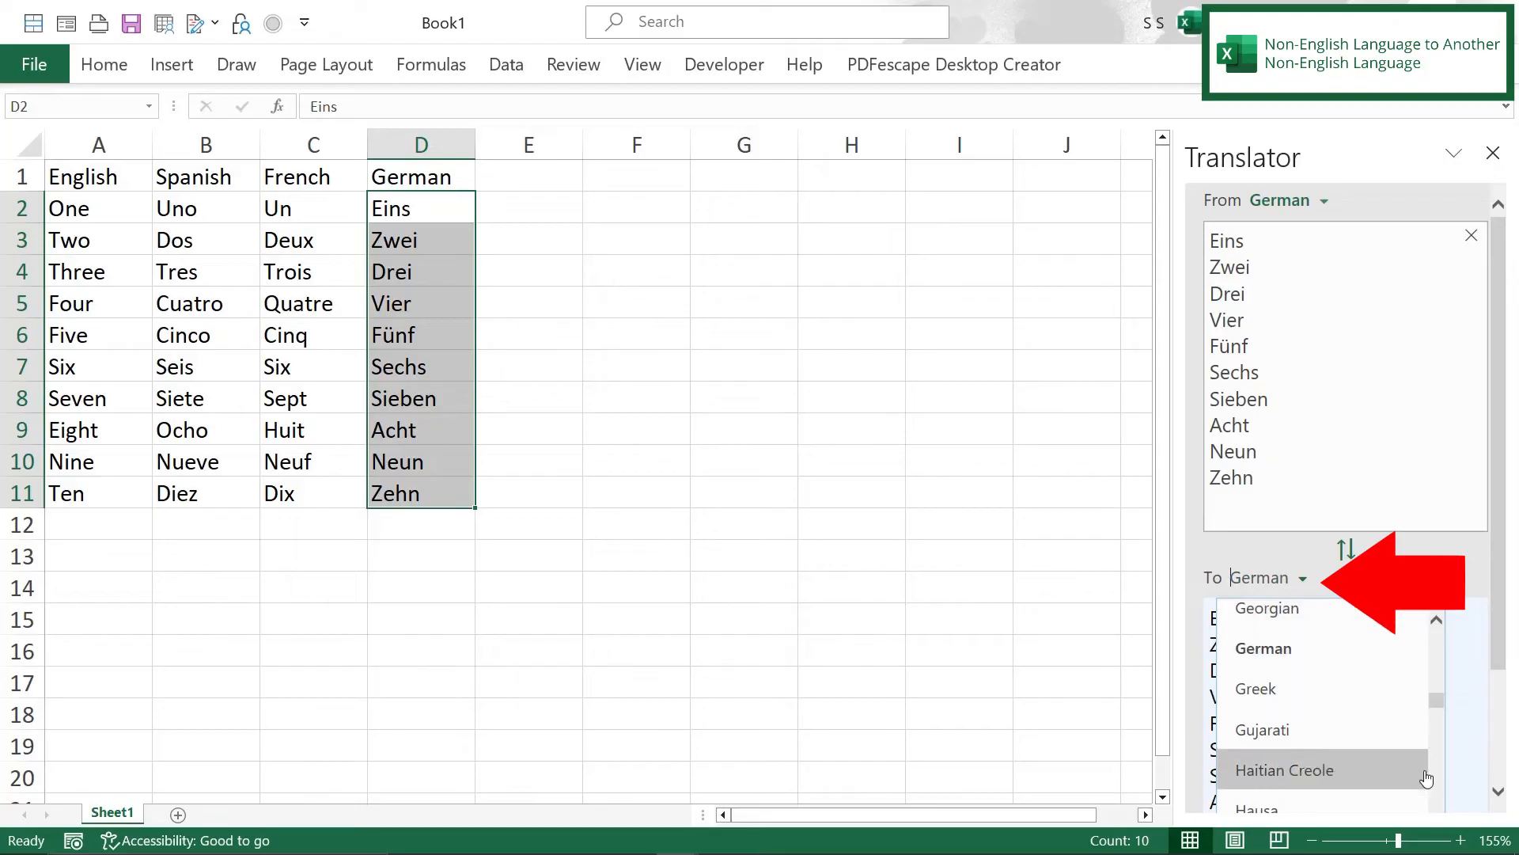
scroll("down", 3)
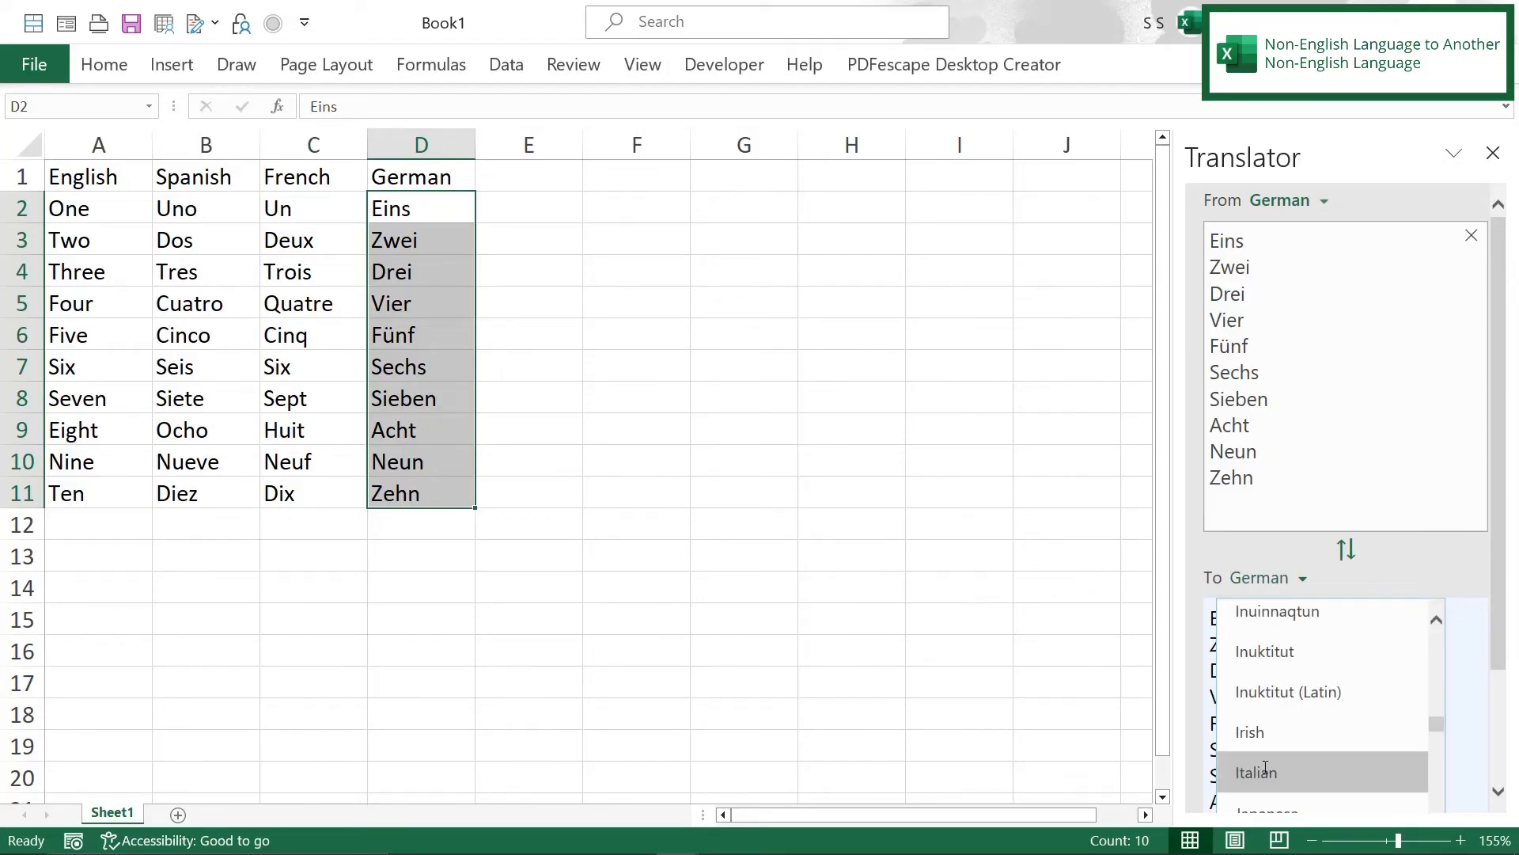
left_click(1255, 770)
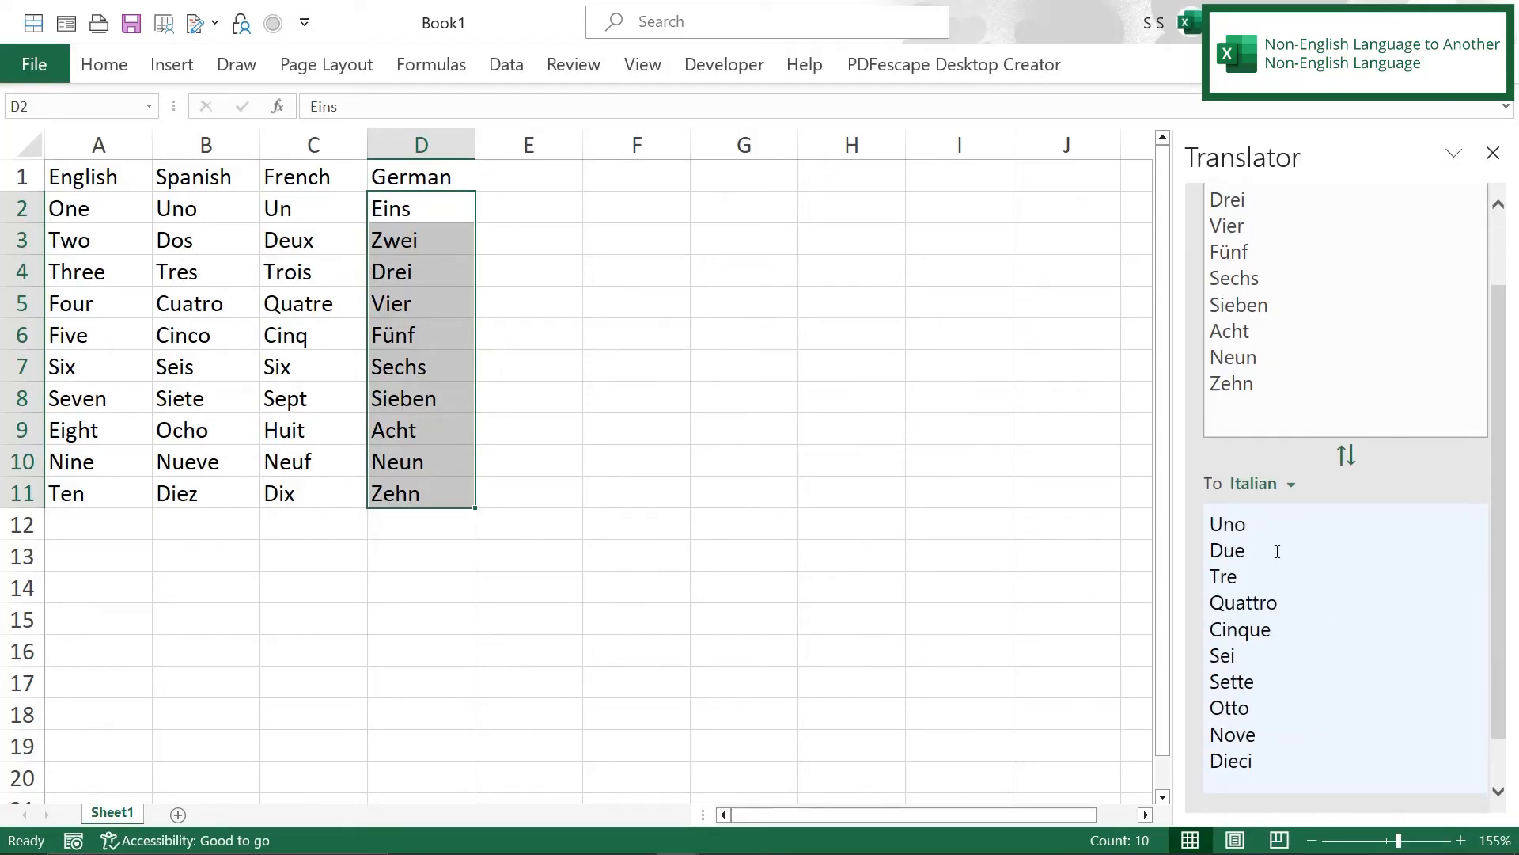
mouse_move(1267, 767)
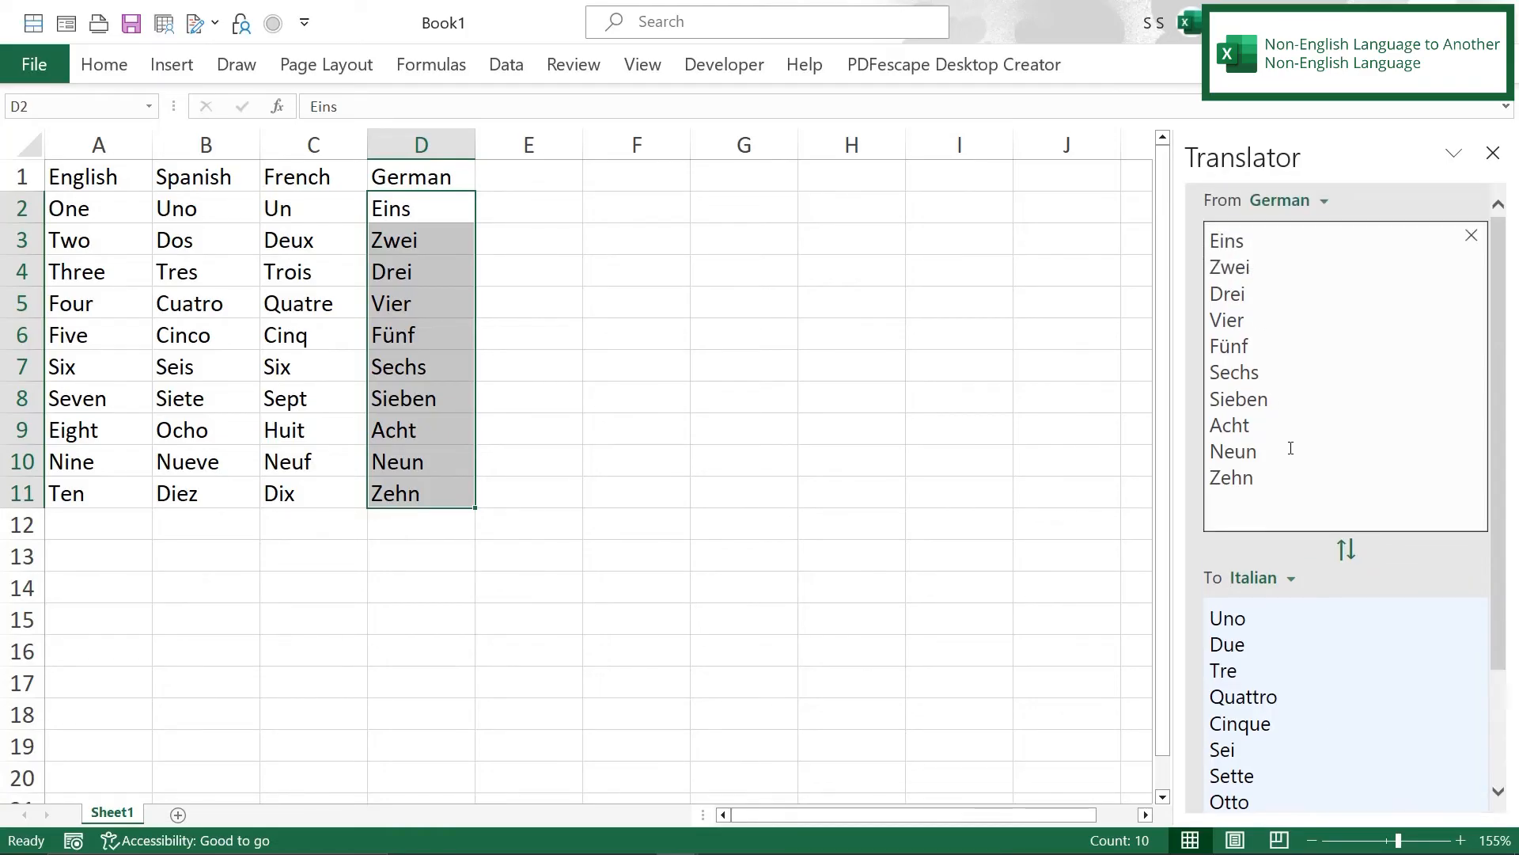
scroll("down", 3)
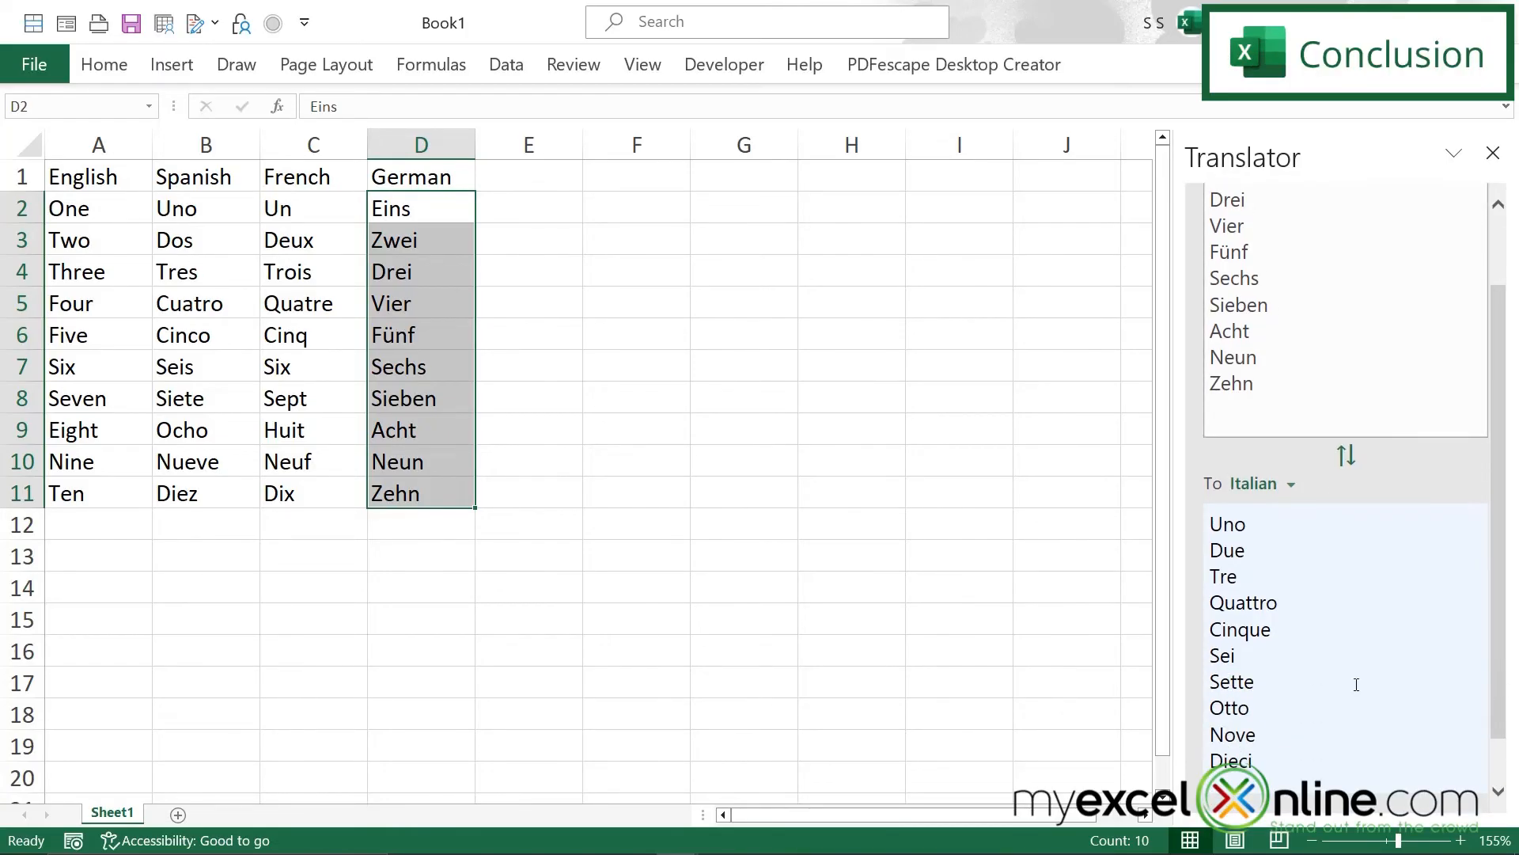